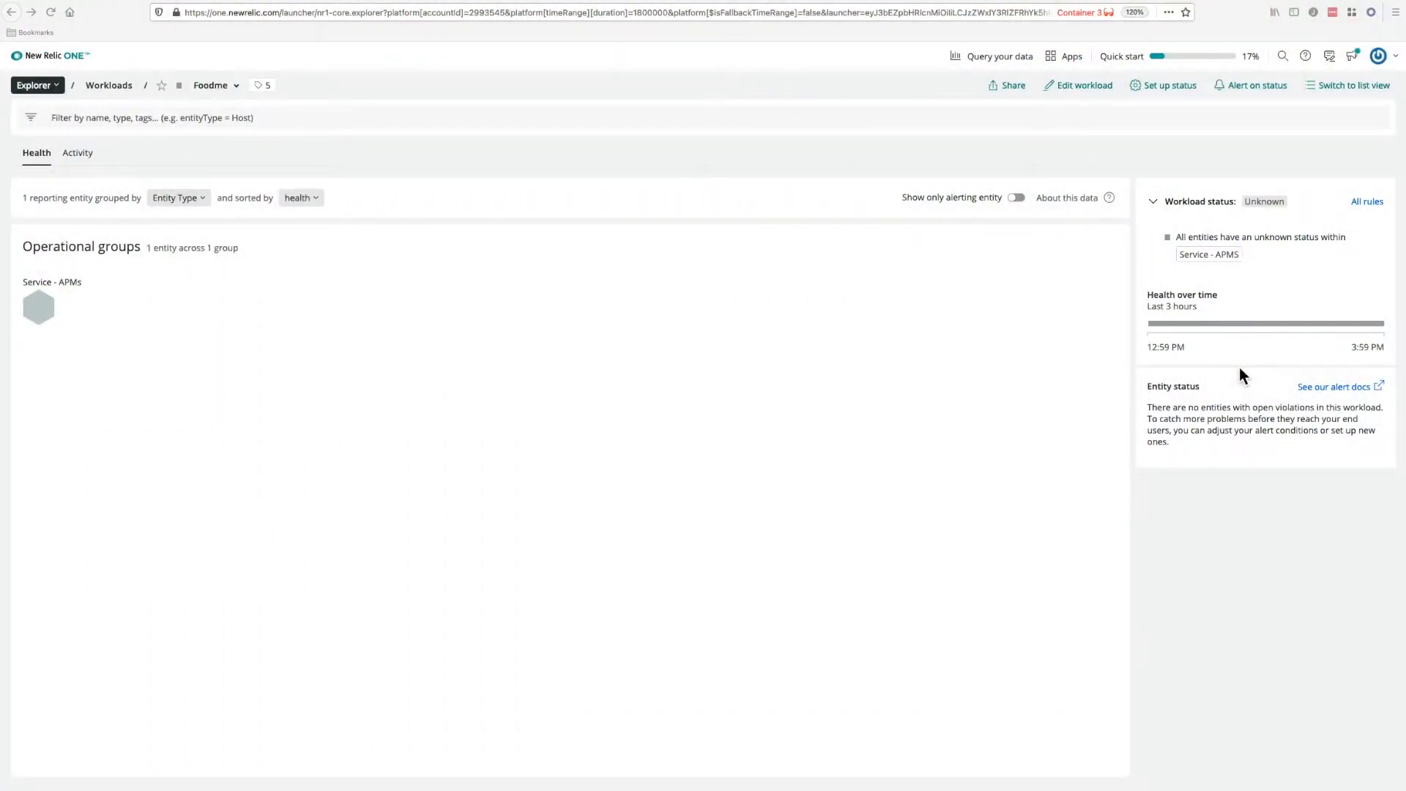
mouse_move(882, 515)
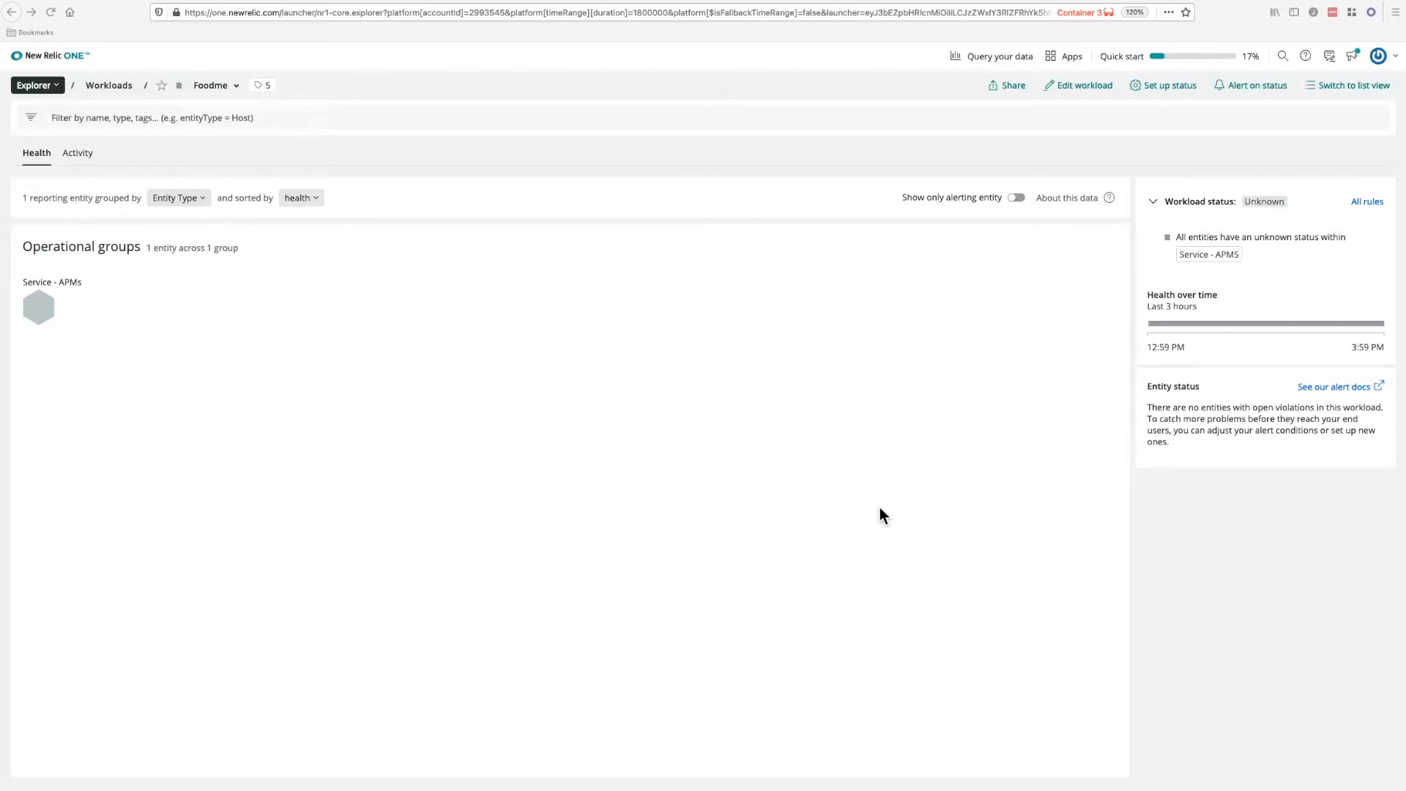
mouse_move(393, 431)
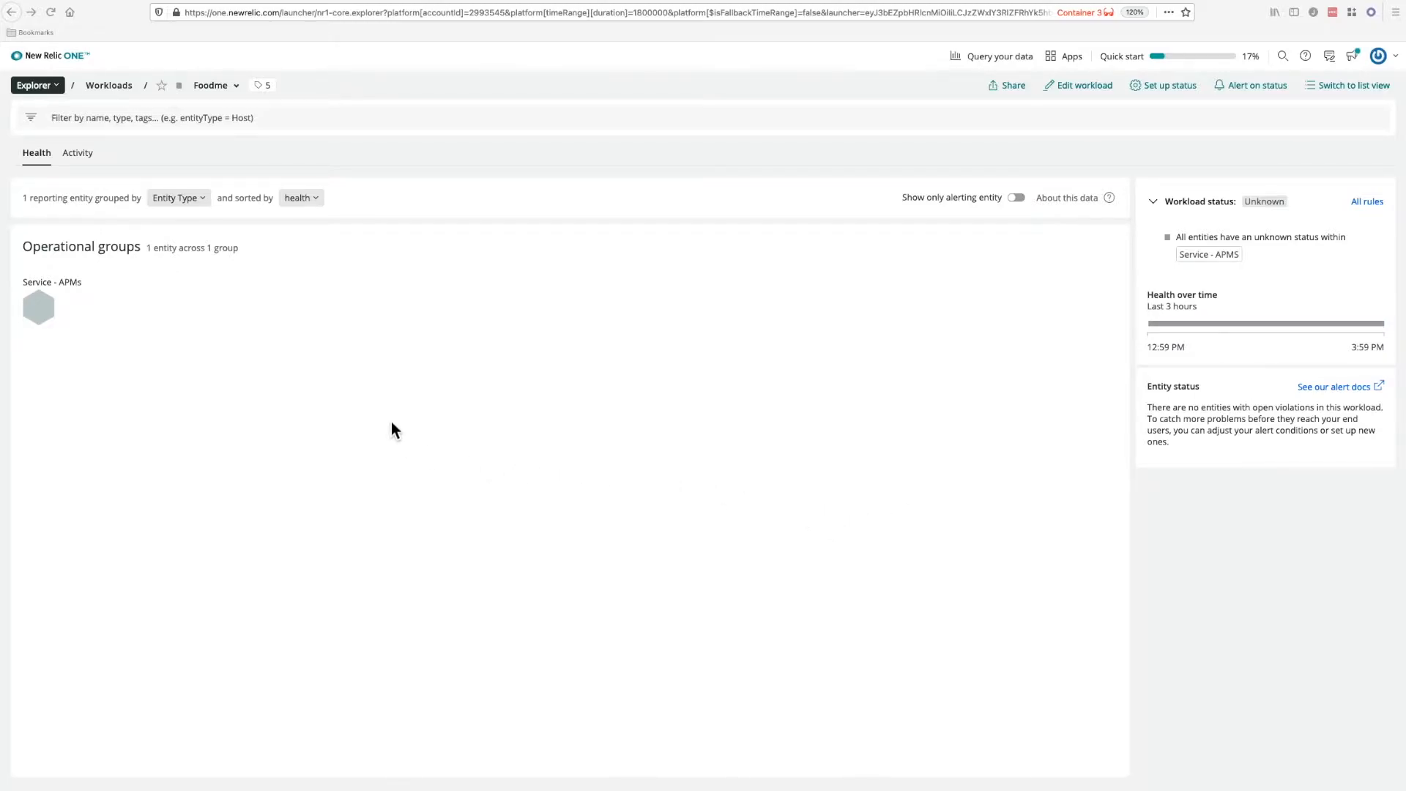
mouse_move(203, 312)
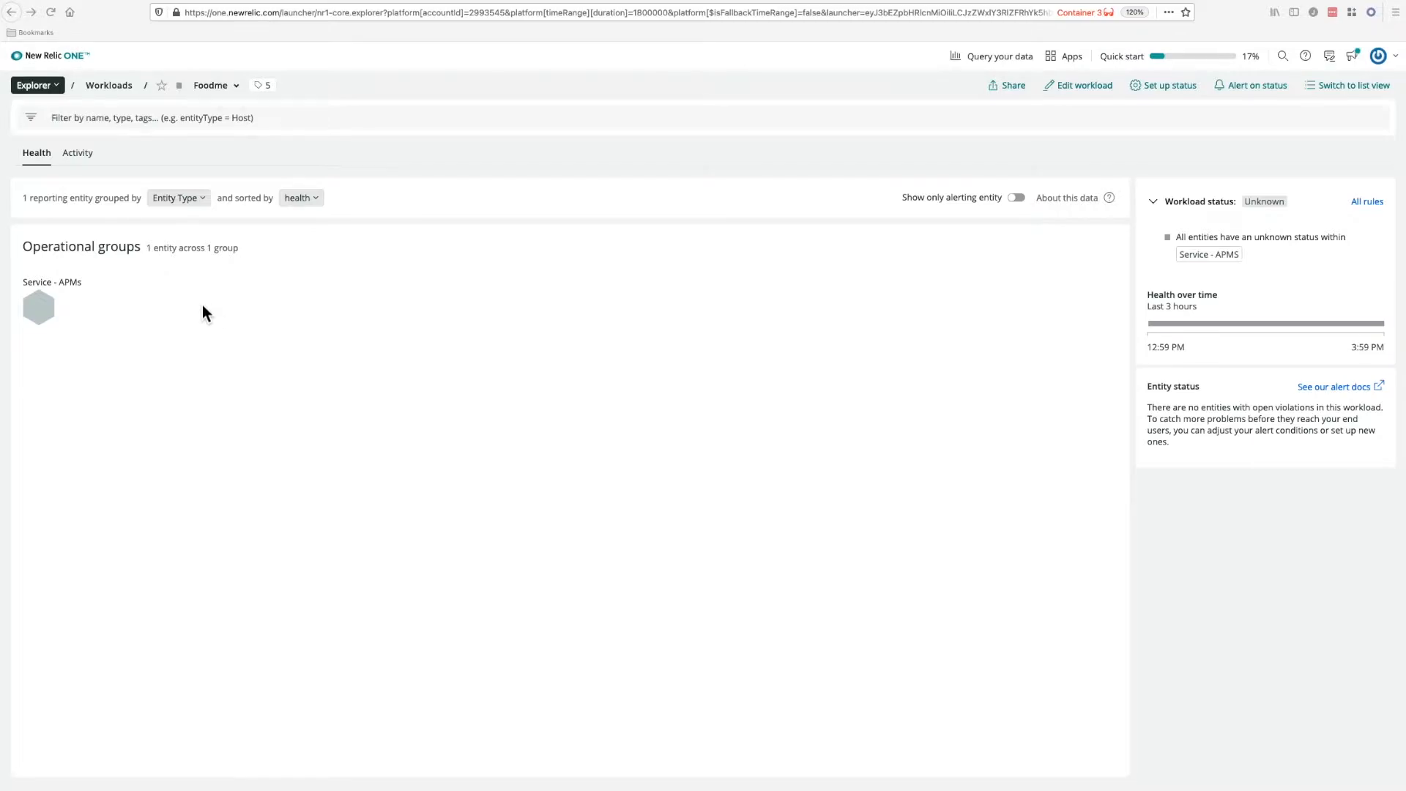
mouse_move(40, 307)
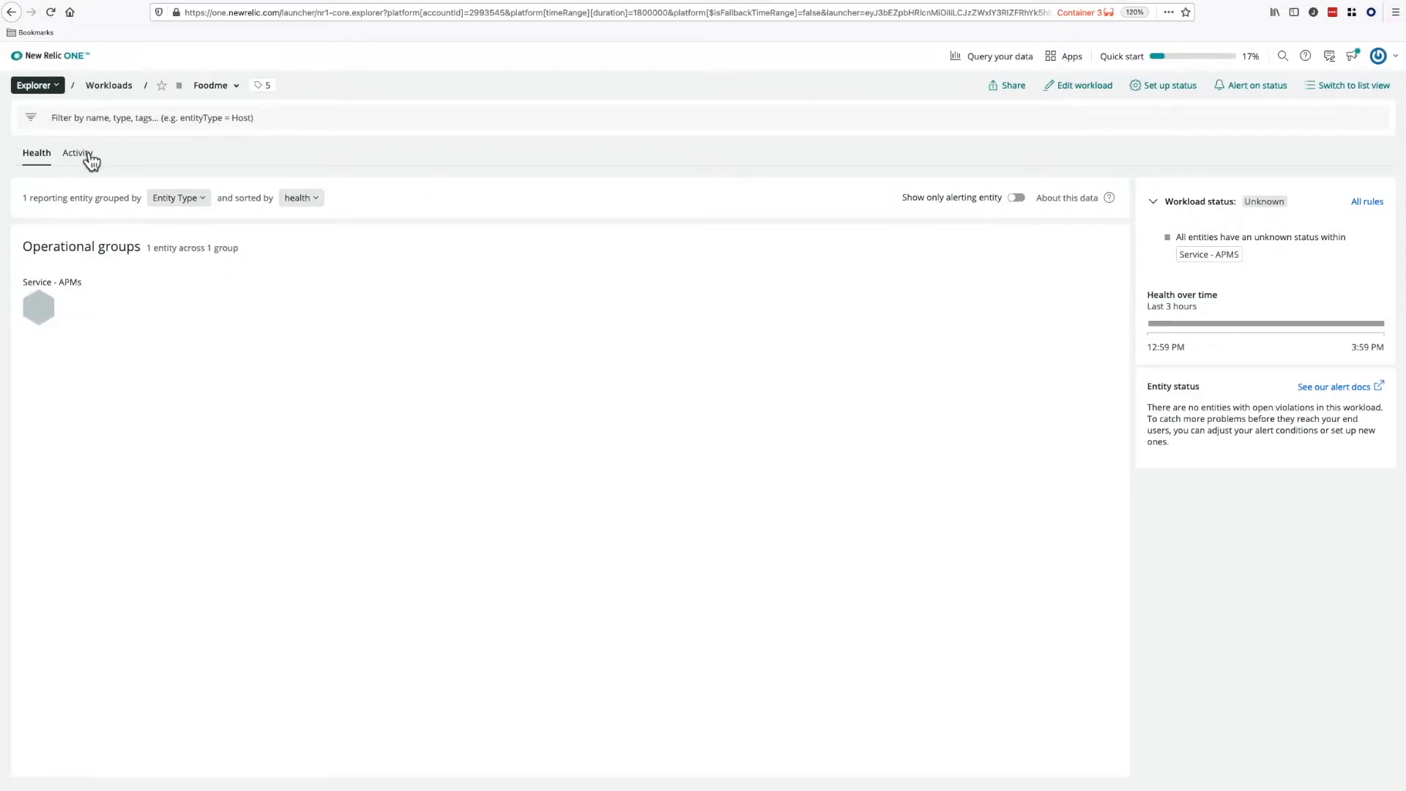
Step: Show the Foodme workload's Activity view with response time, throughput and error rate charts
left_click(76, 152)
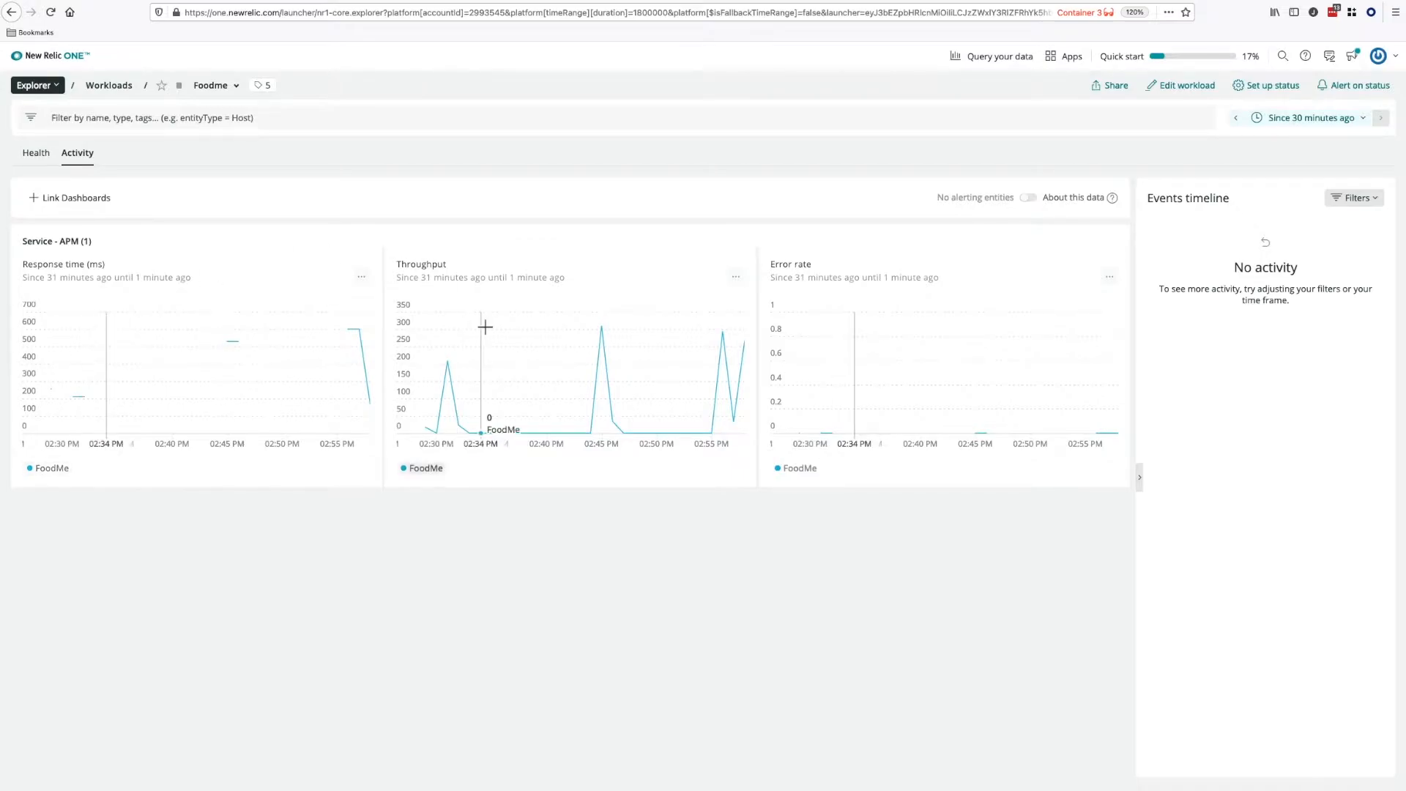
mouse_move(834, 393)
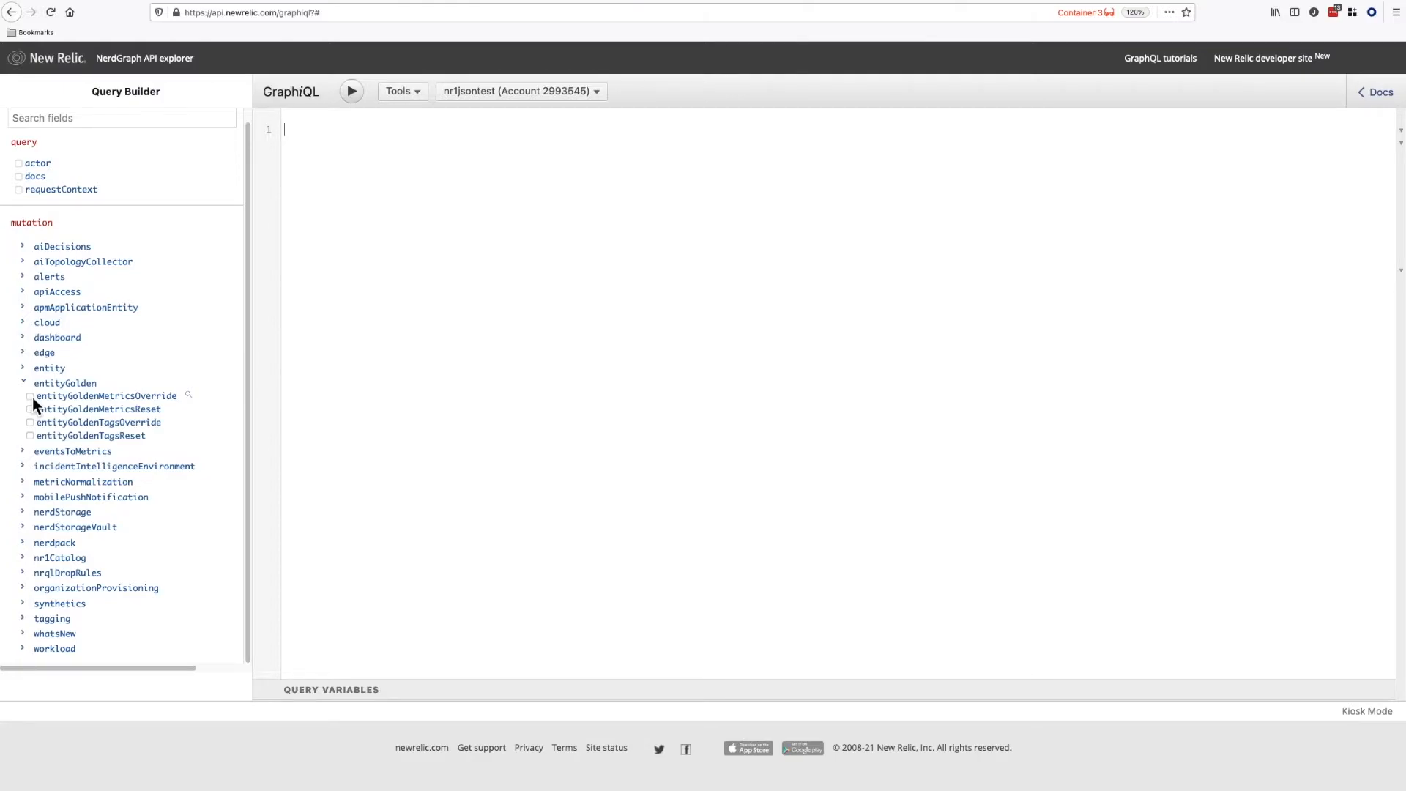
Step: Start an entityGoldenMetricsOverride mutation with the Foodme guid and APM APPLICATION domain type
left_click(29, 397)
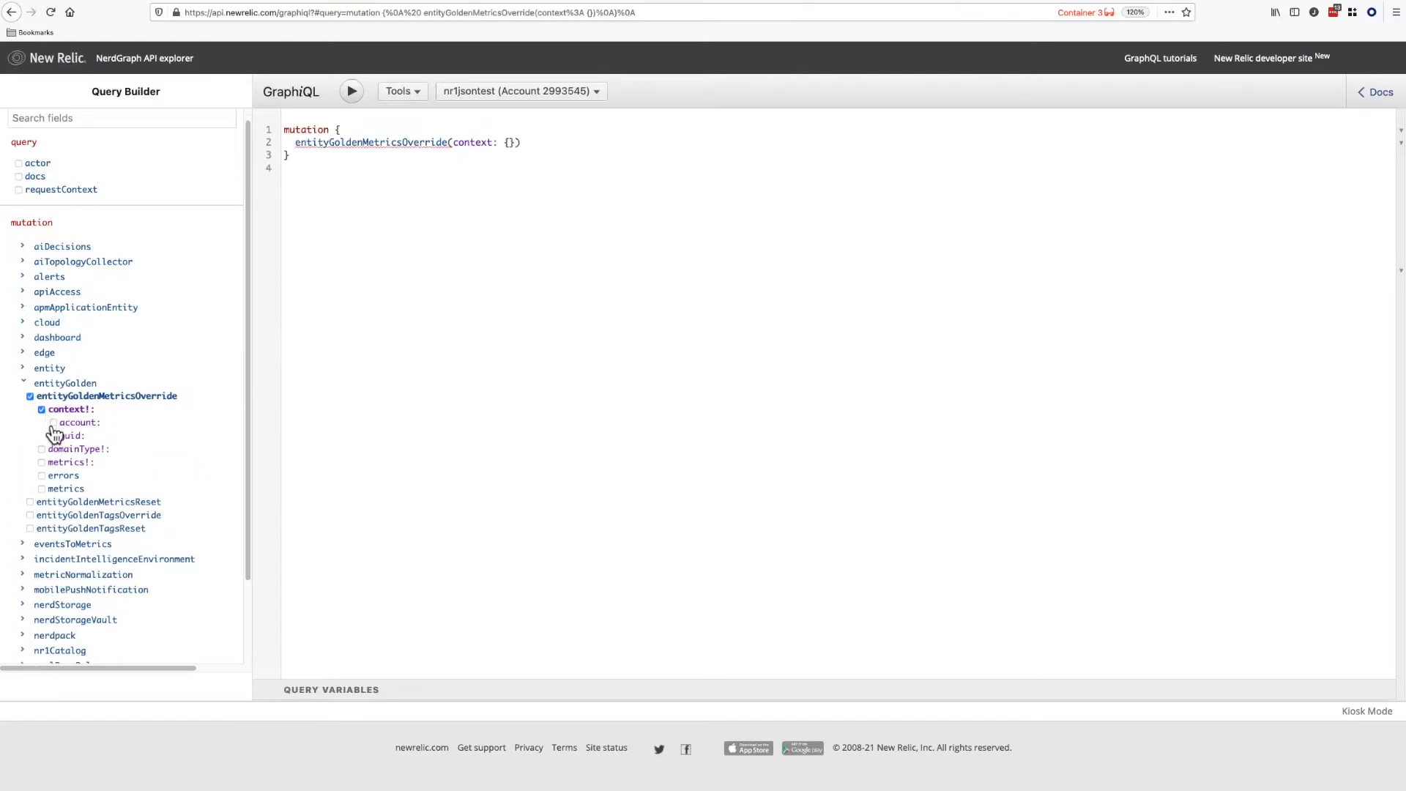
left_click(53, 436)
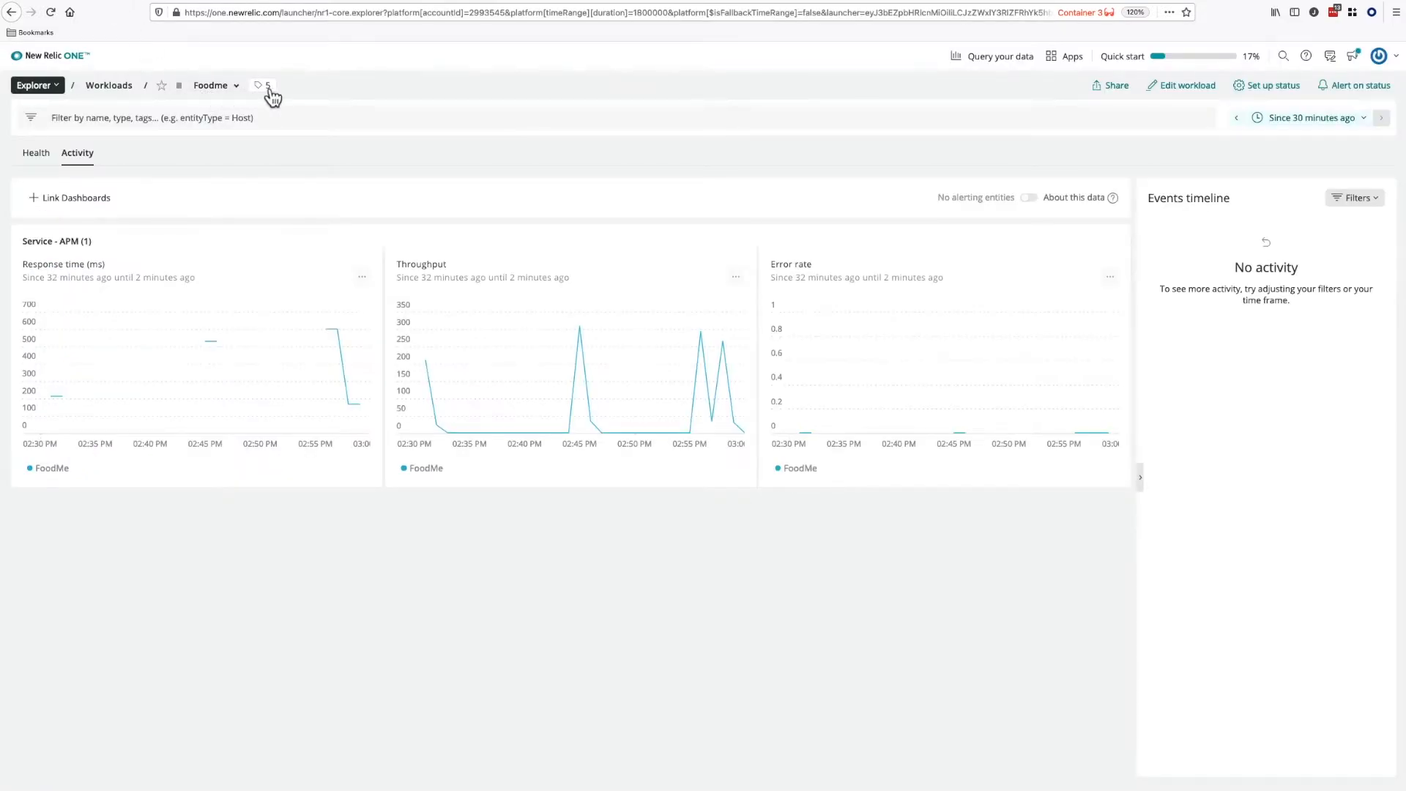
left_click(266, 85)
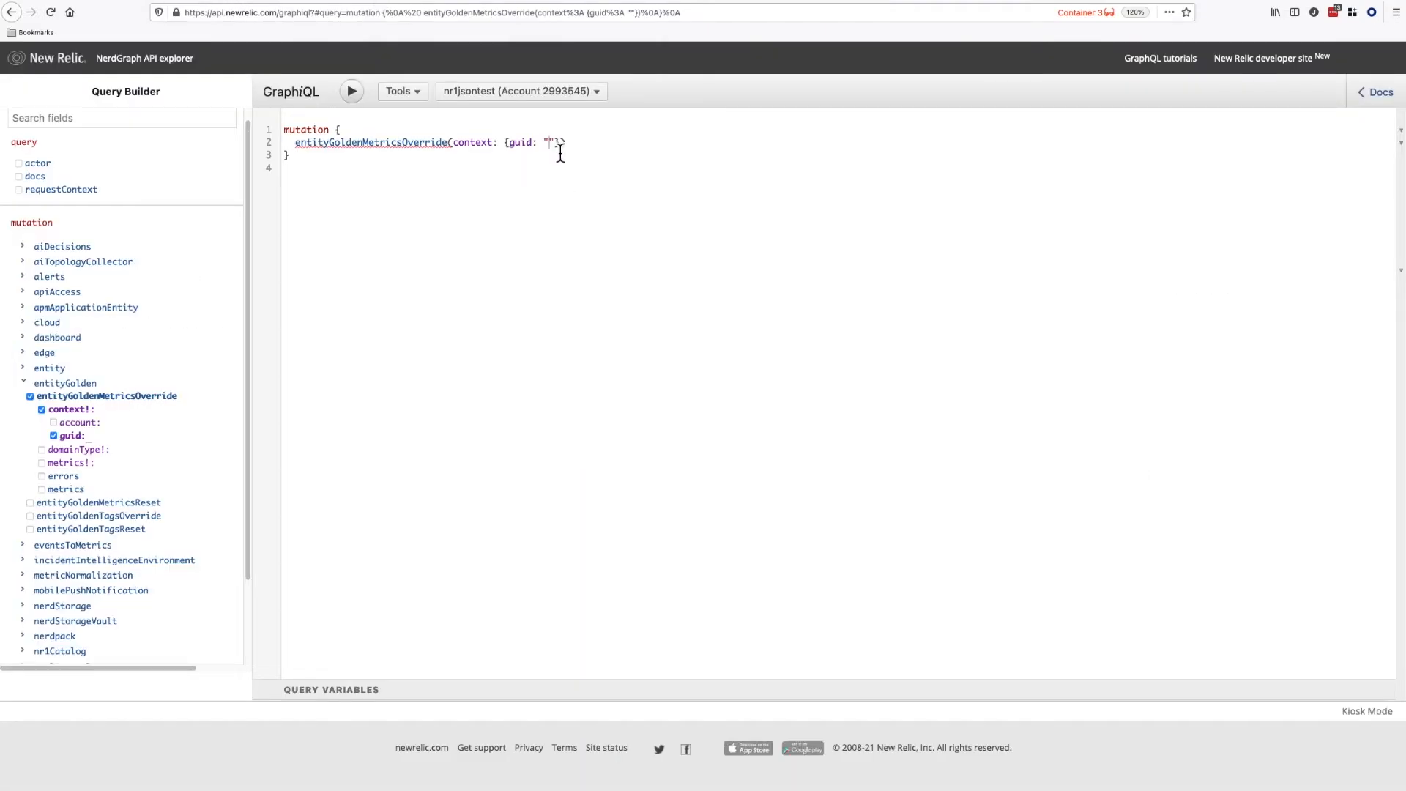
left_click(41, 450)
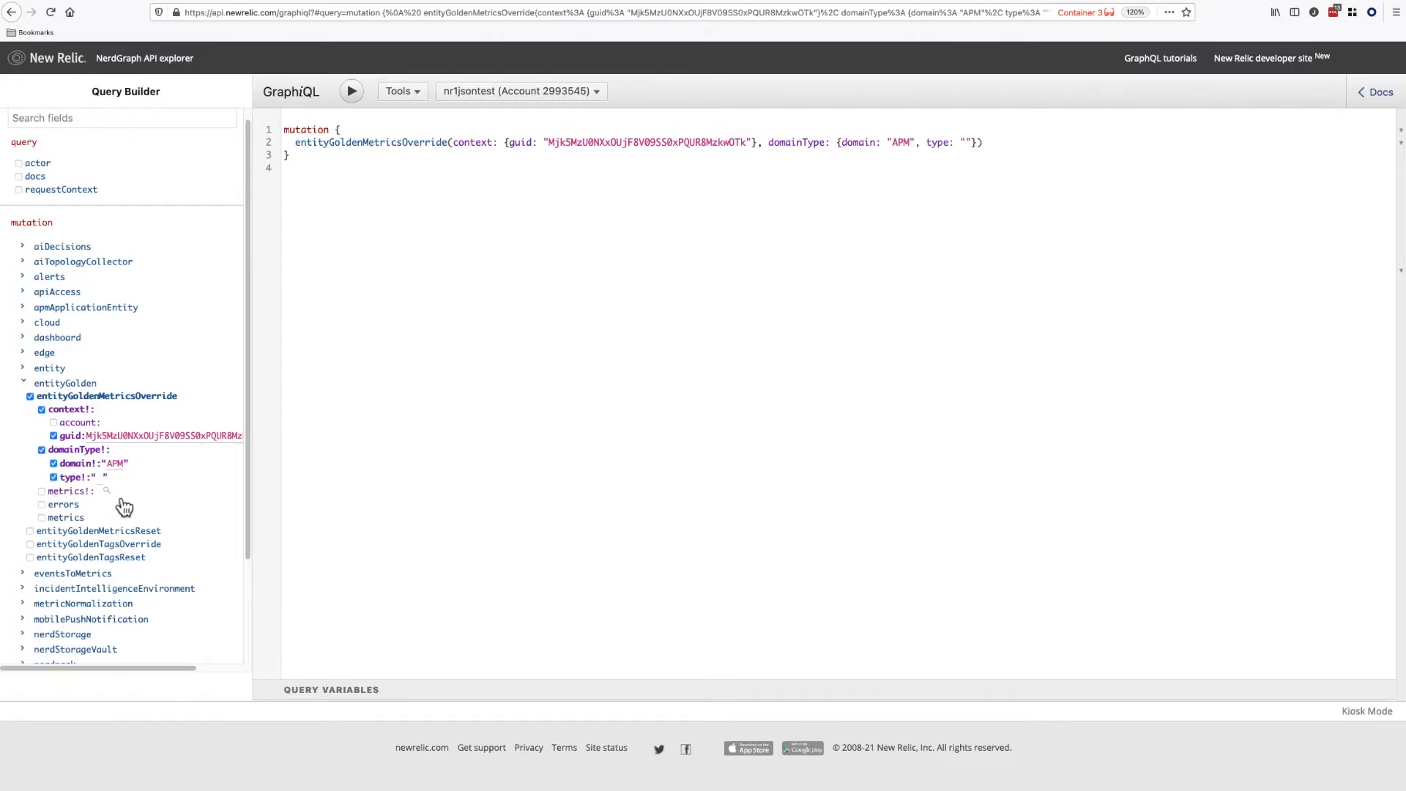
type("APPLIC")
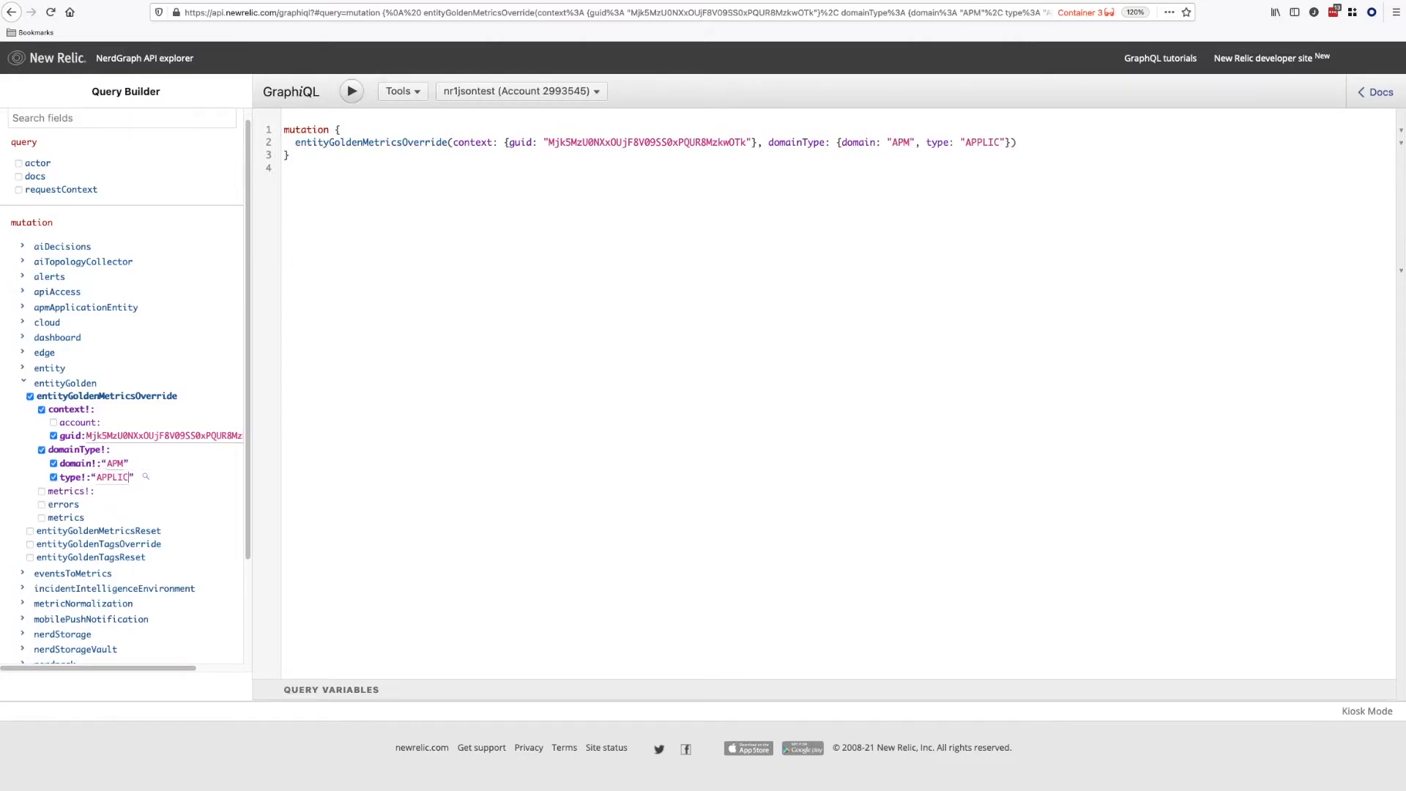
Step: Return errors message/type and each metric's query and title, and add the metrics argument
left_click(41, 504)
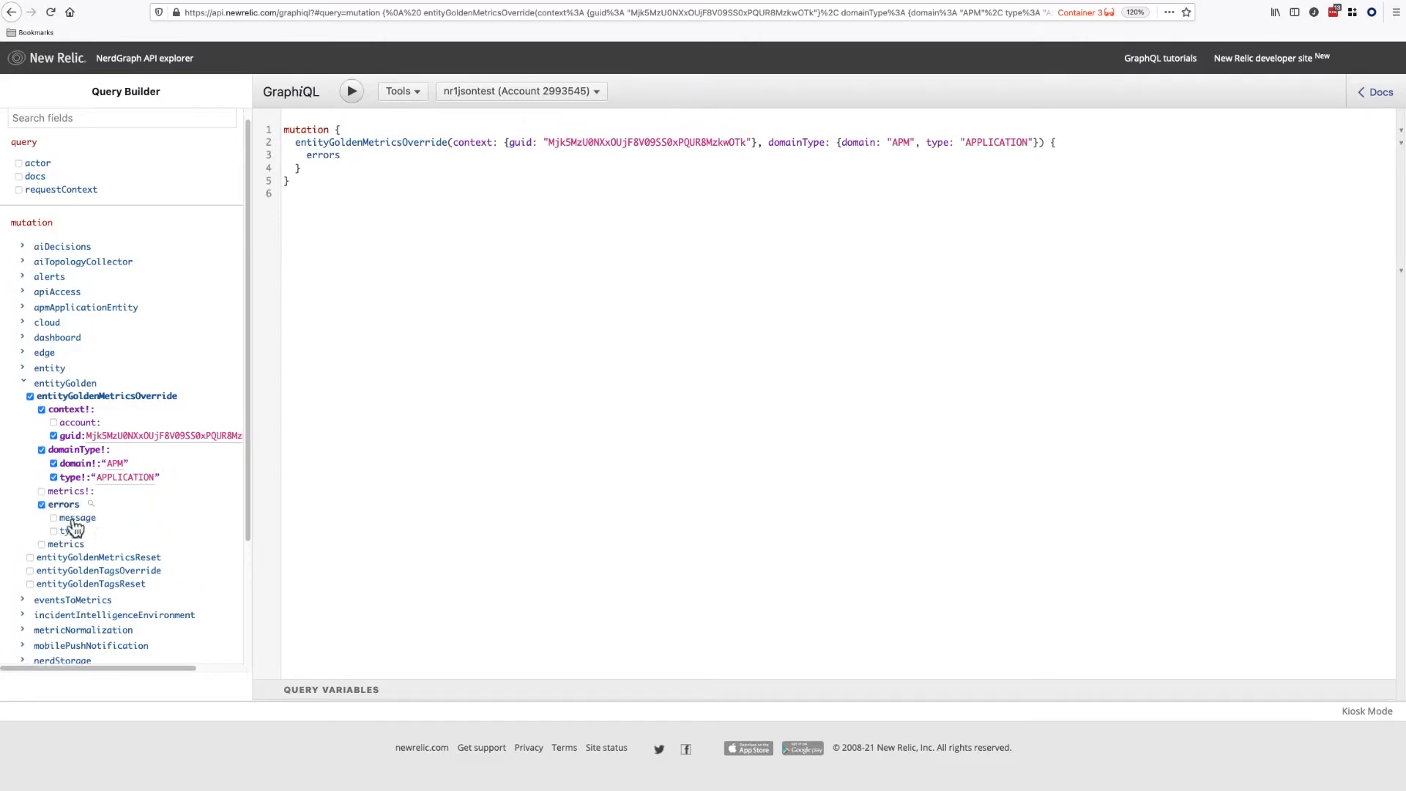
left_click(41, 543)
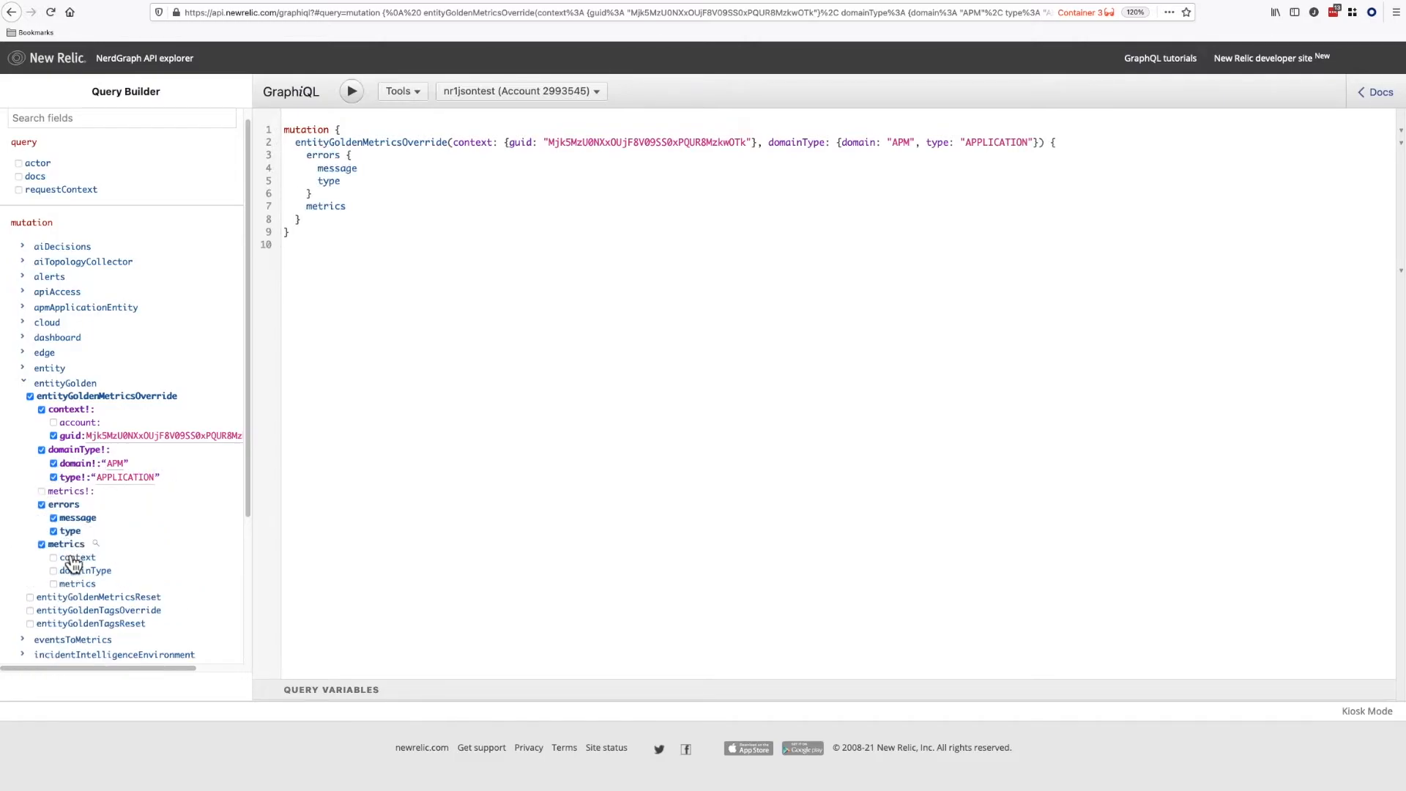
left_click(53, 584)
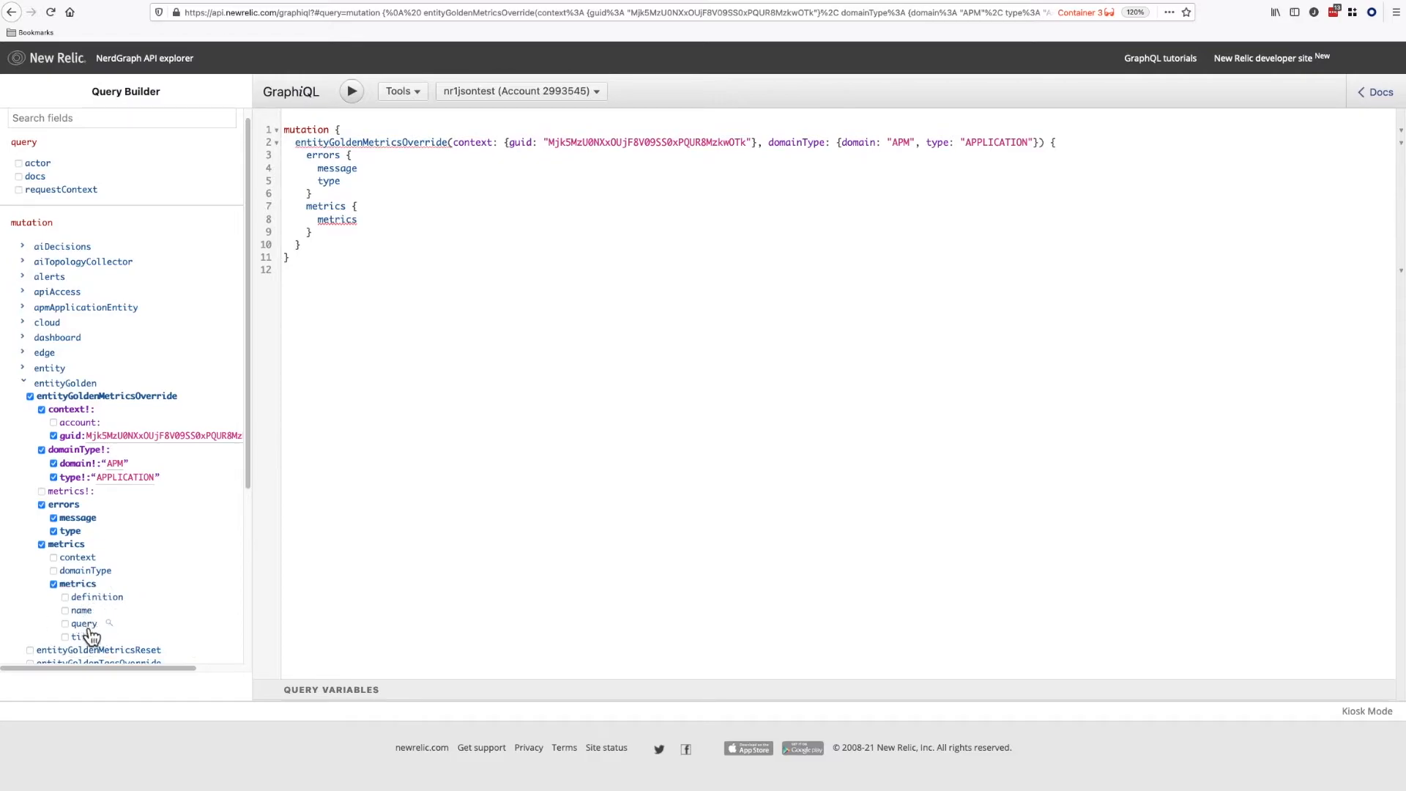
left_click(64, 637)
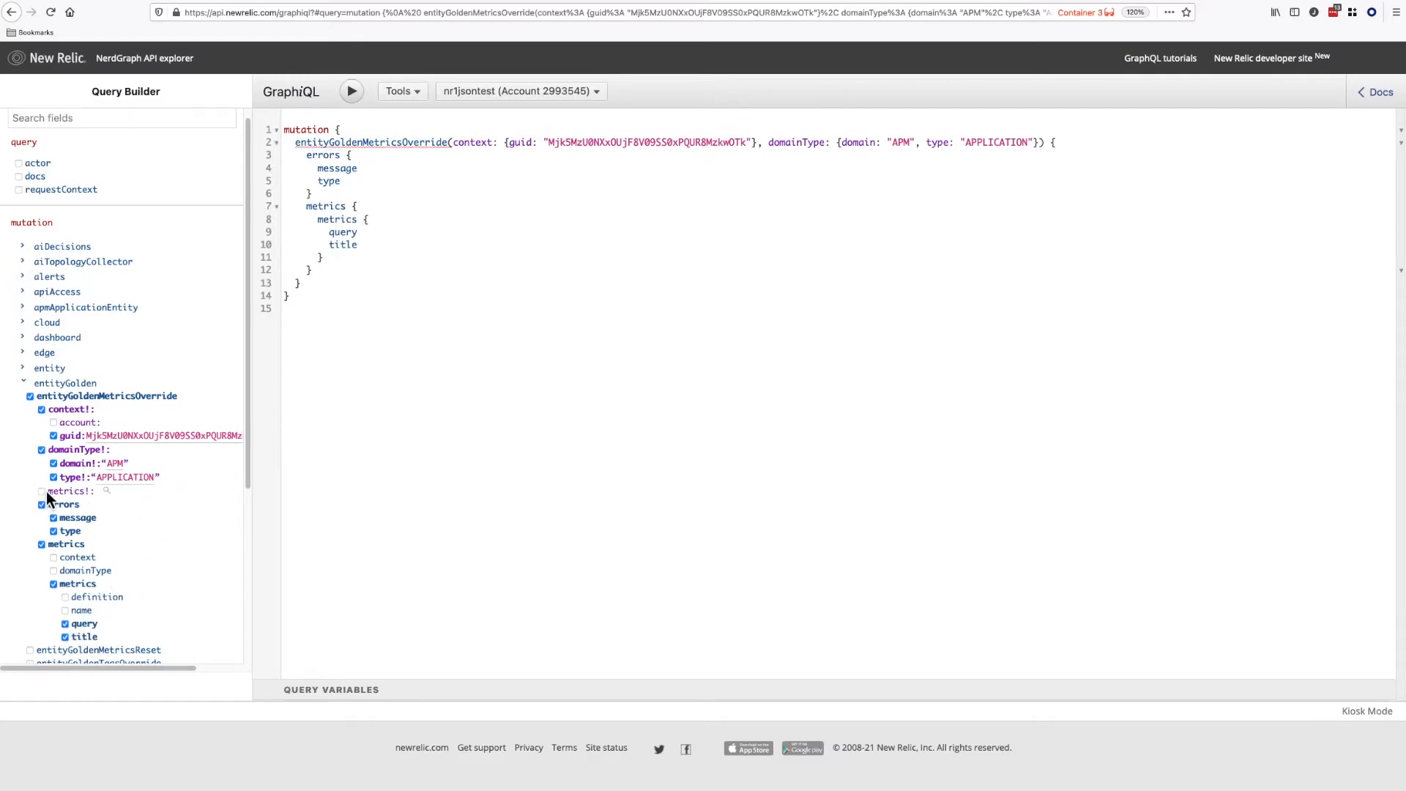
left_click(41, 491)
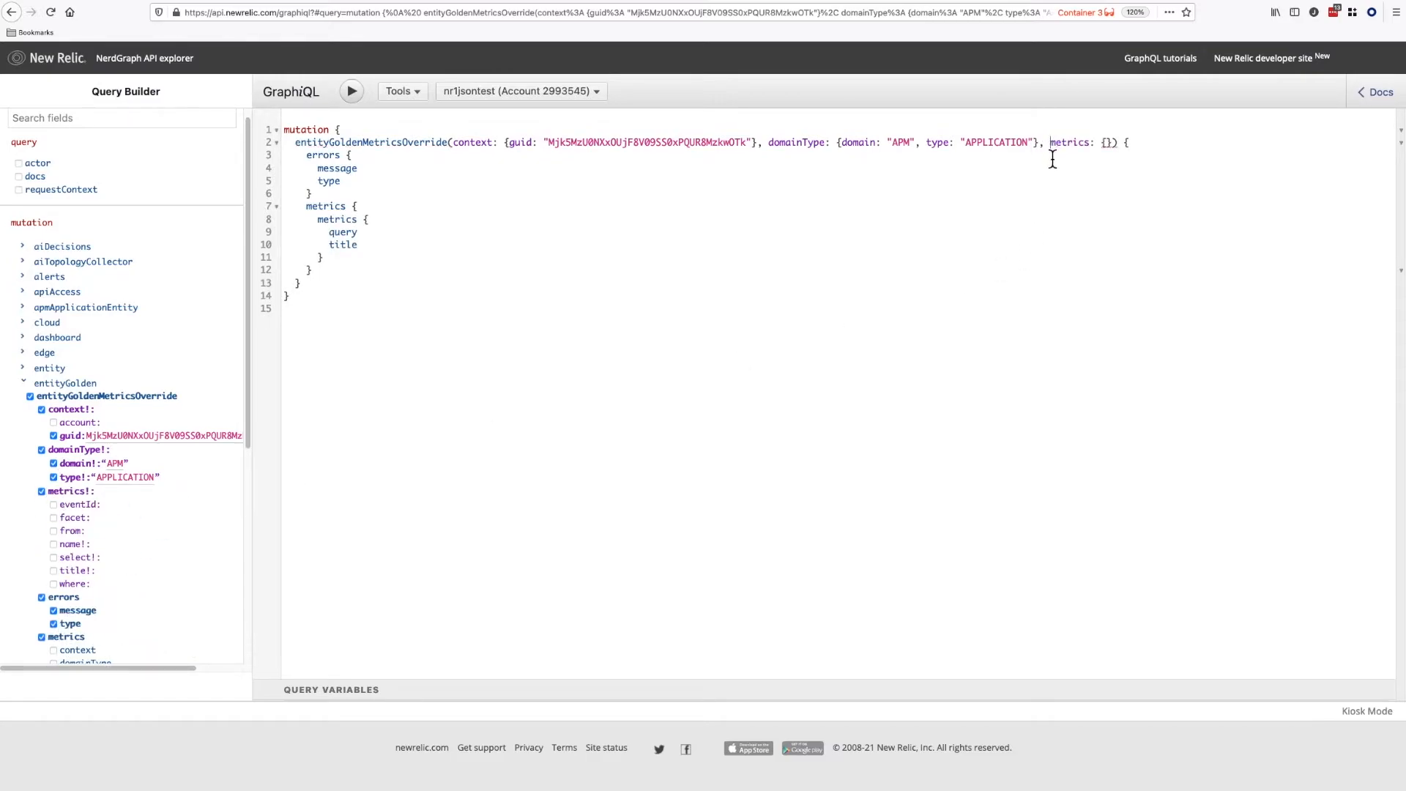
Step: Run the override mutation defining Throughput and Avg Response time (ms) metrics
left_click(350, 90)
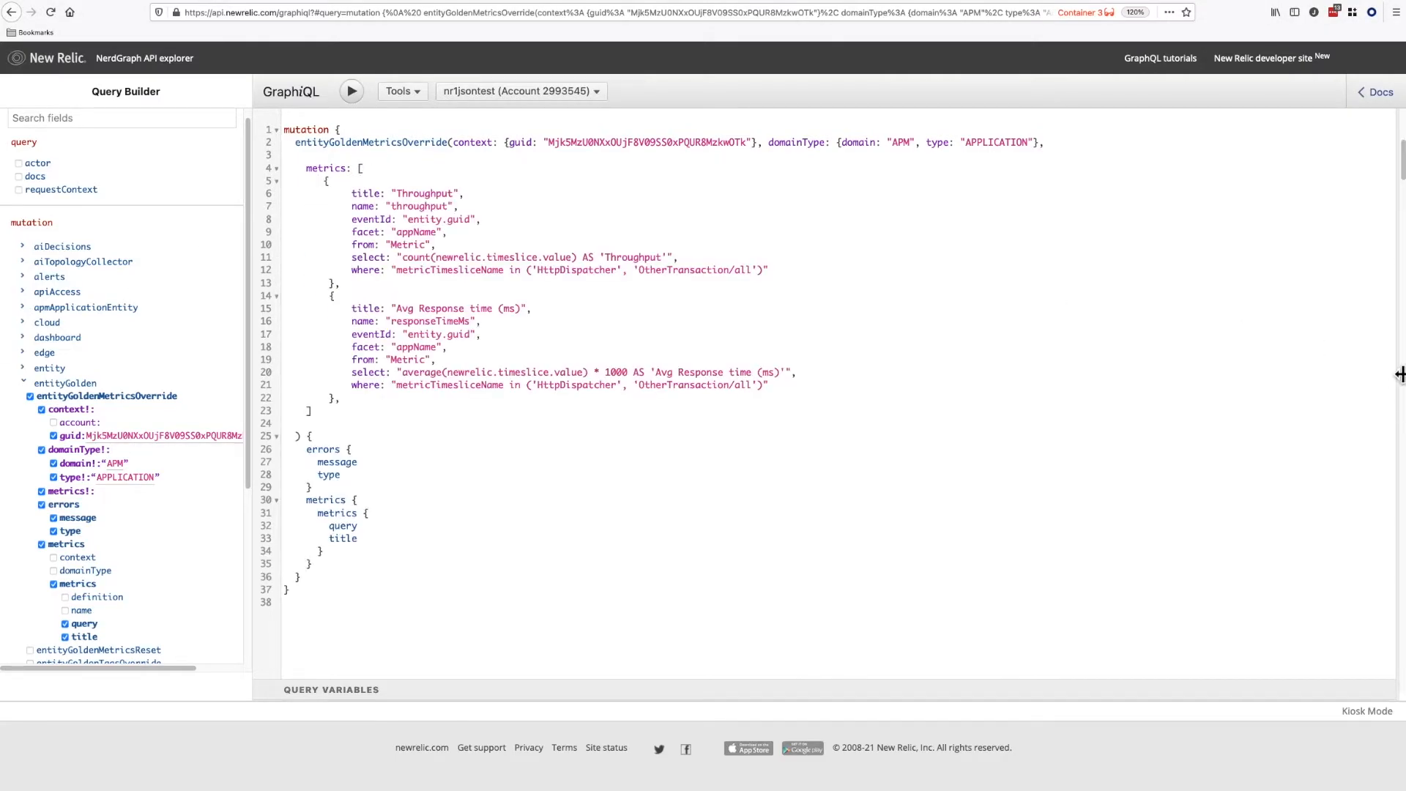
left_click(350, 91)
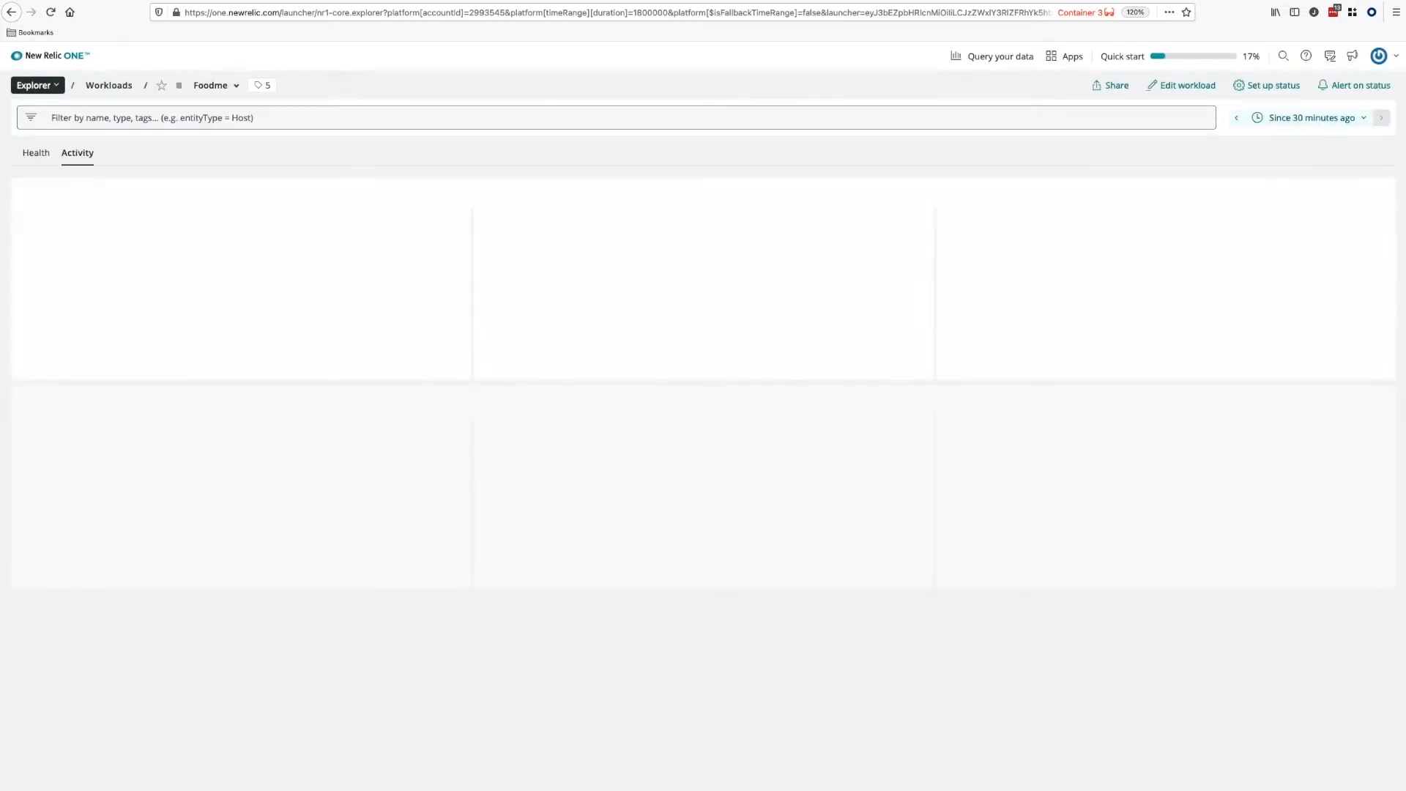
Step: Reload the Foodme Activity view to show the Throughput and Avg Response time charts
left_click(78, 152)
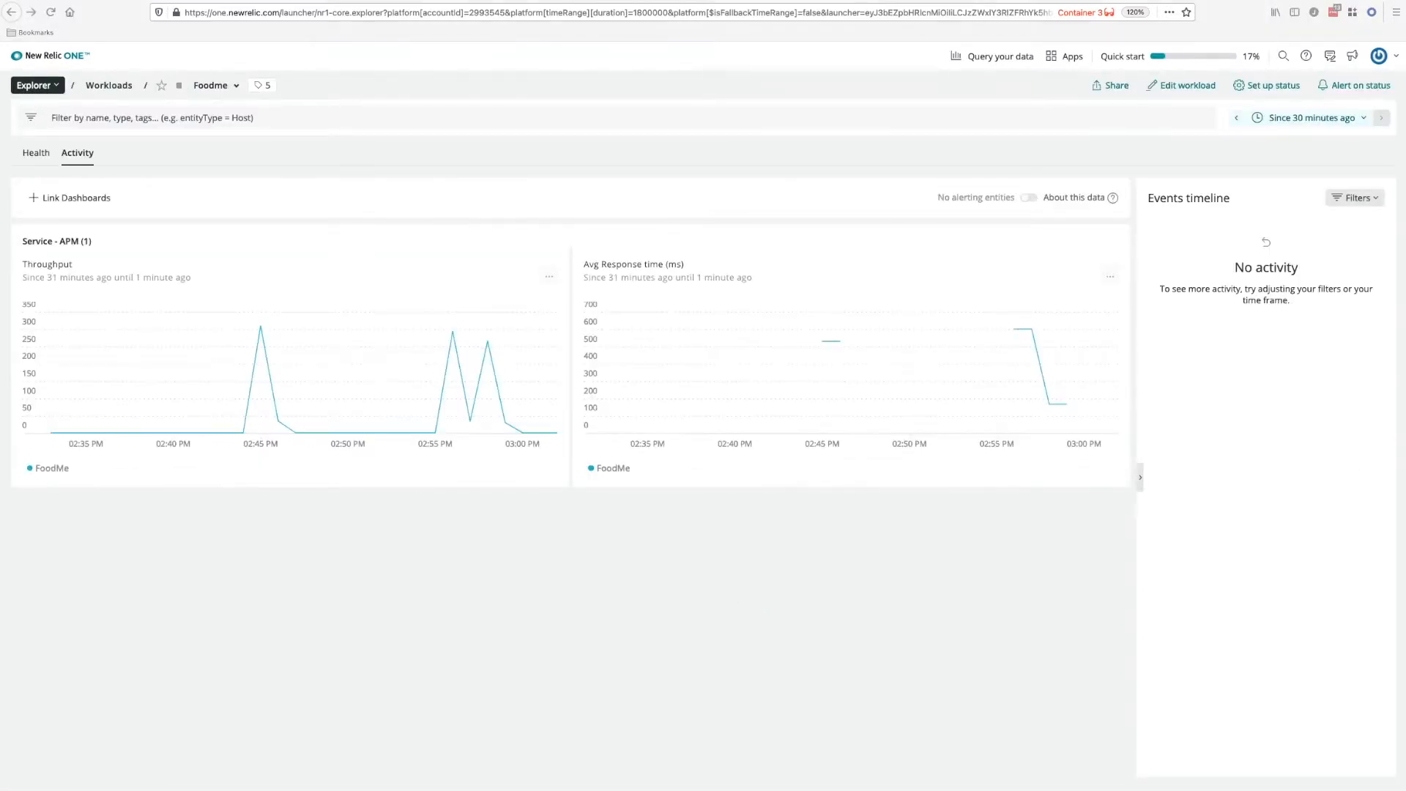
mouse_move(302, 530)
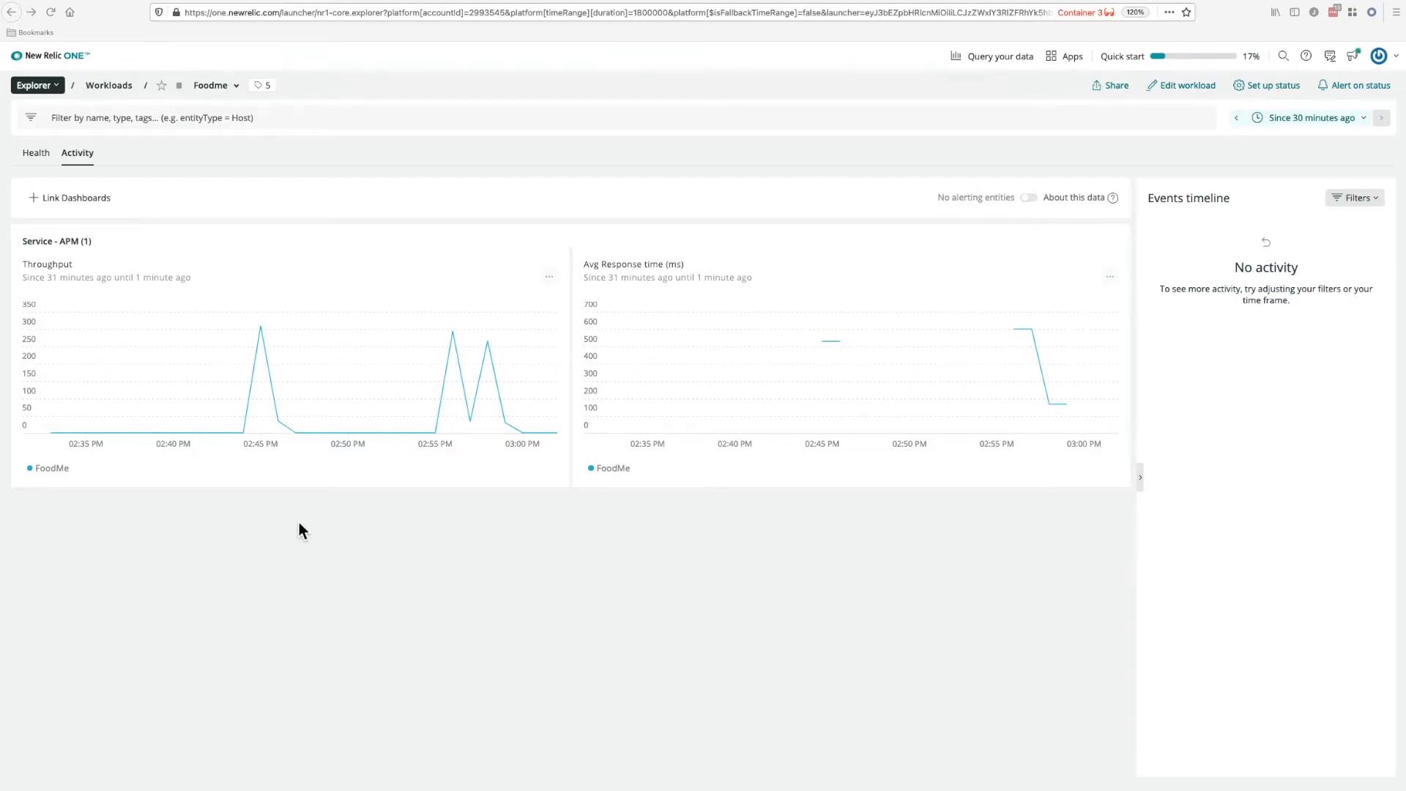
mouse_move(477, 342)
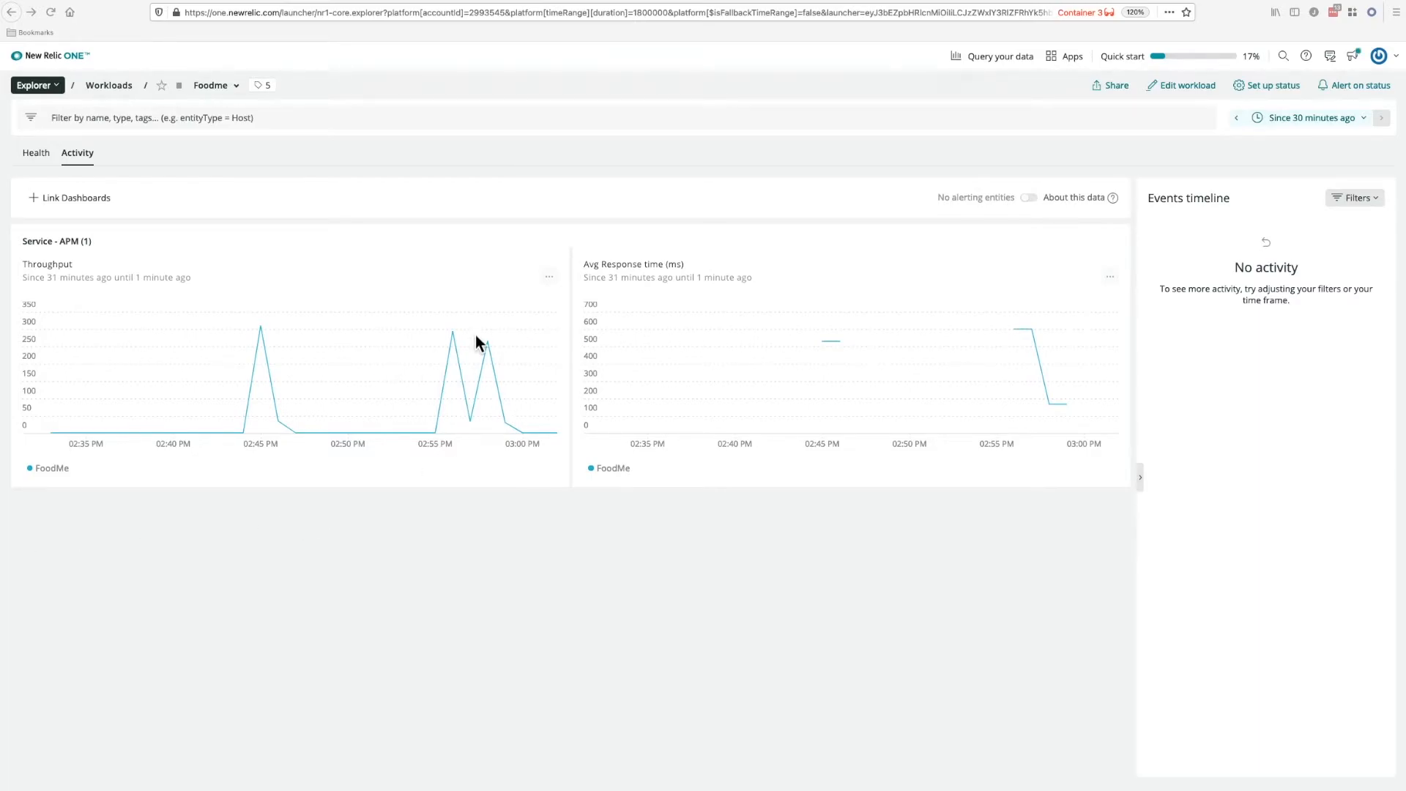
mouse_move(440, 315)
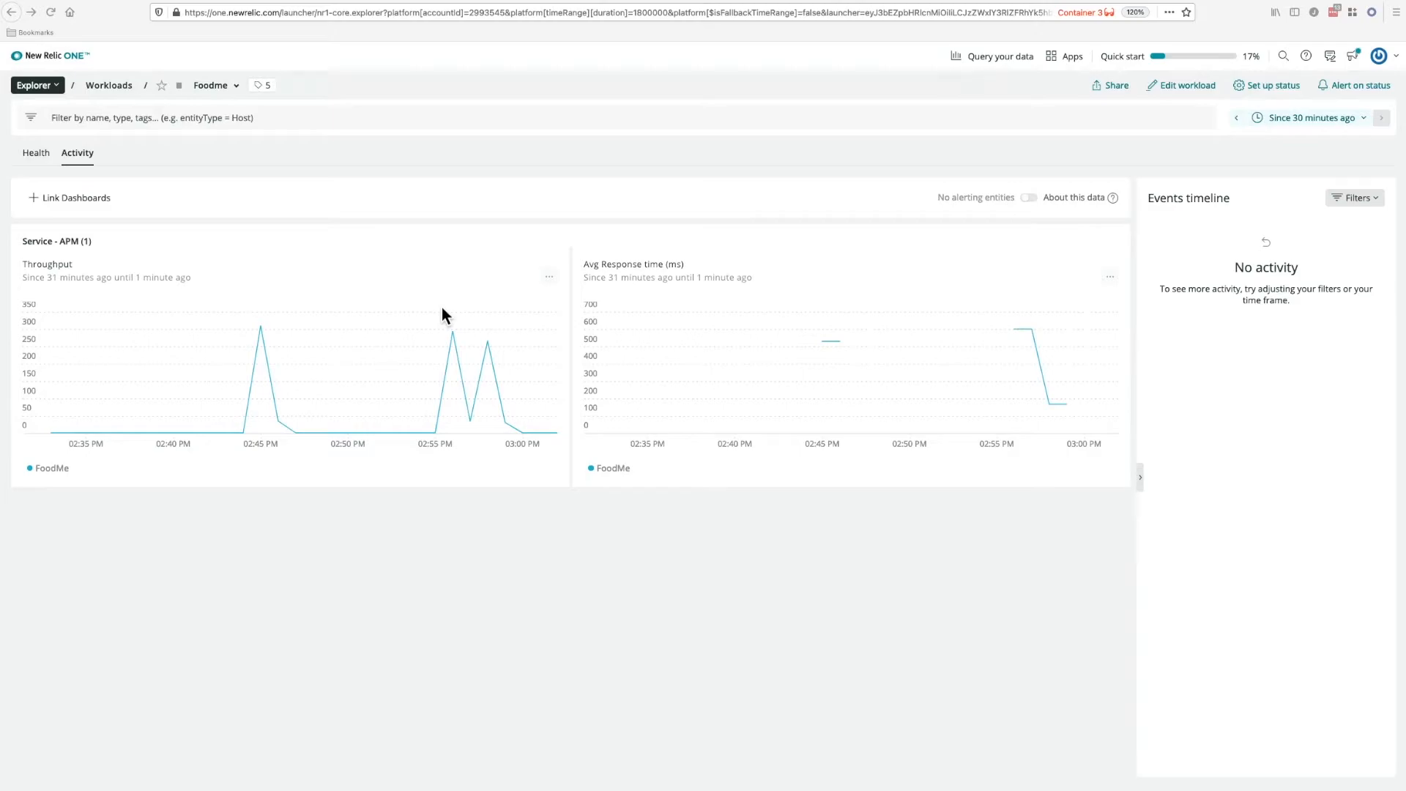
mouse_move(636, 194)
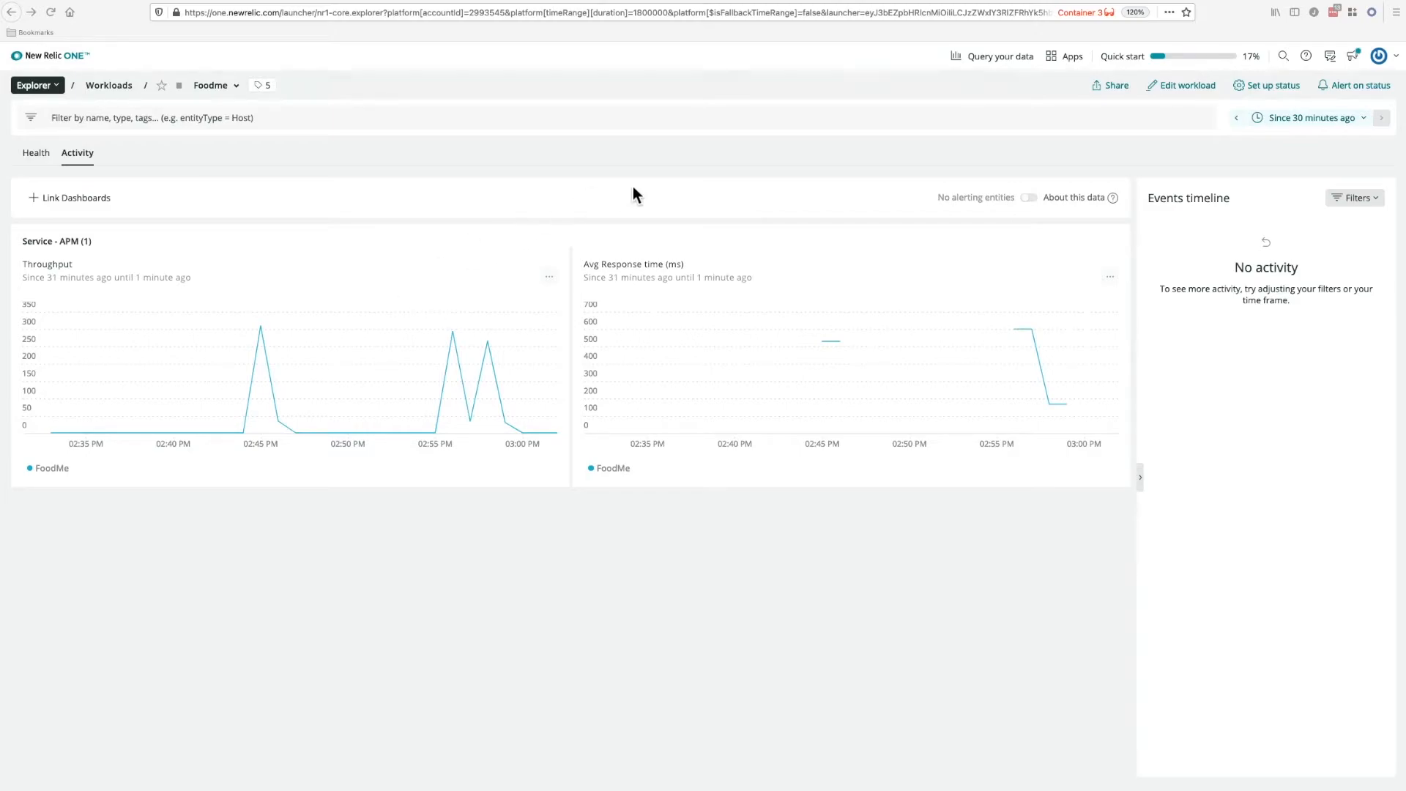
mouse_move(1078, 69)
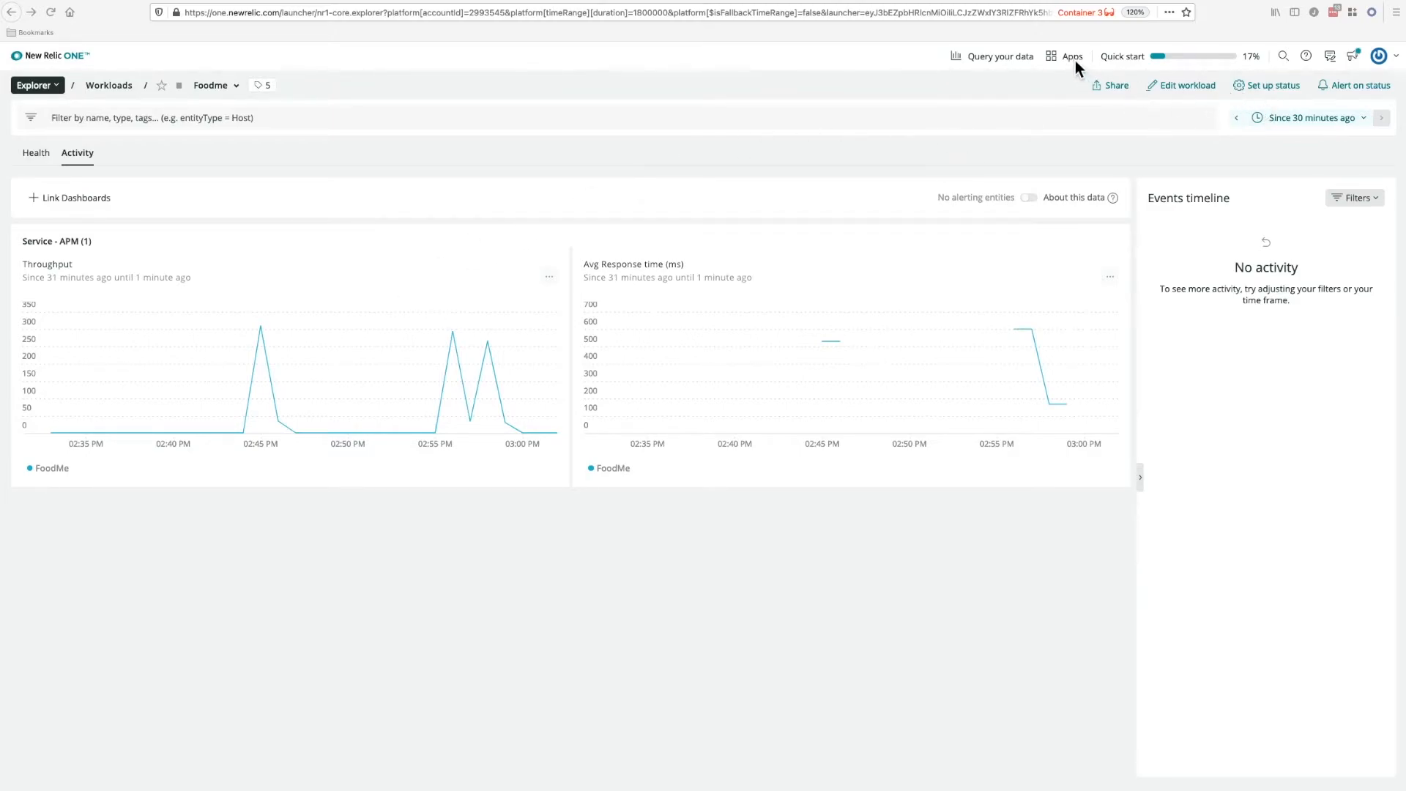
Step: Rerun the recent percentile(duration,95) query for FoodMe and copy its SELECT expression
left_click(998, 55)
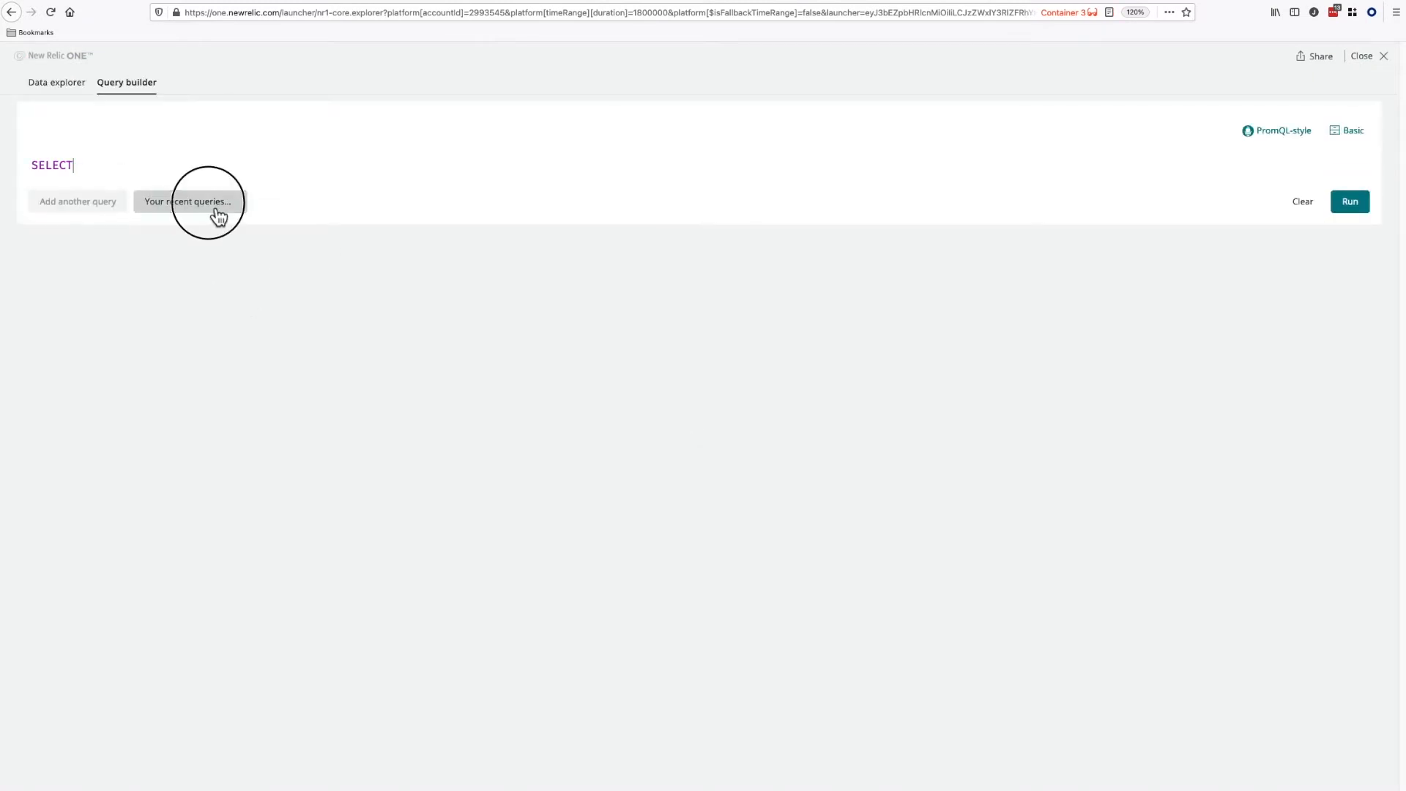
left_click(189, 201)
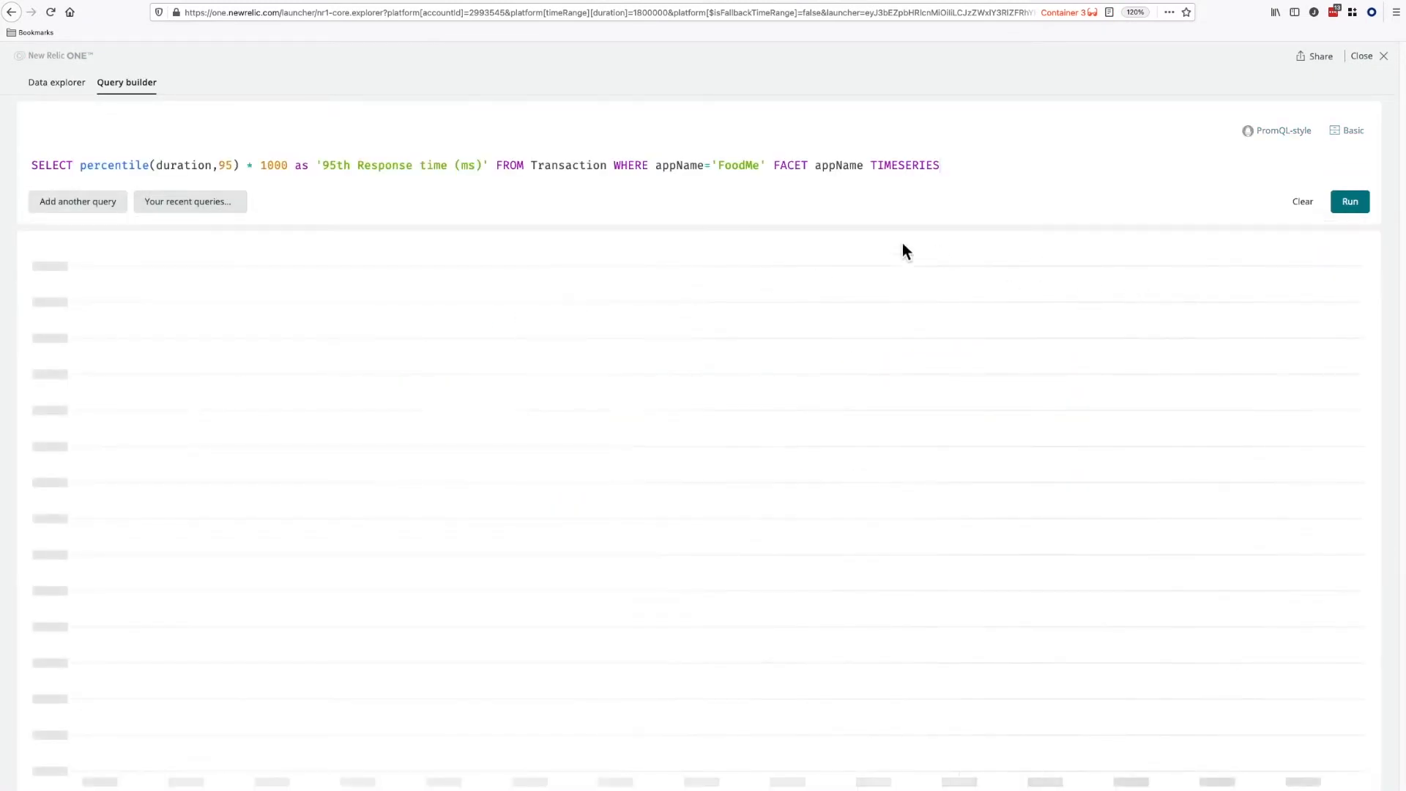
left_click(1350, 201)
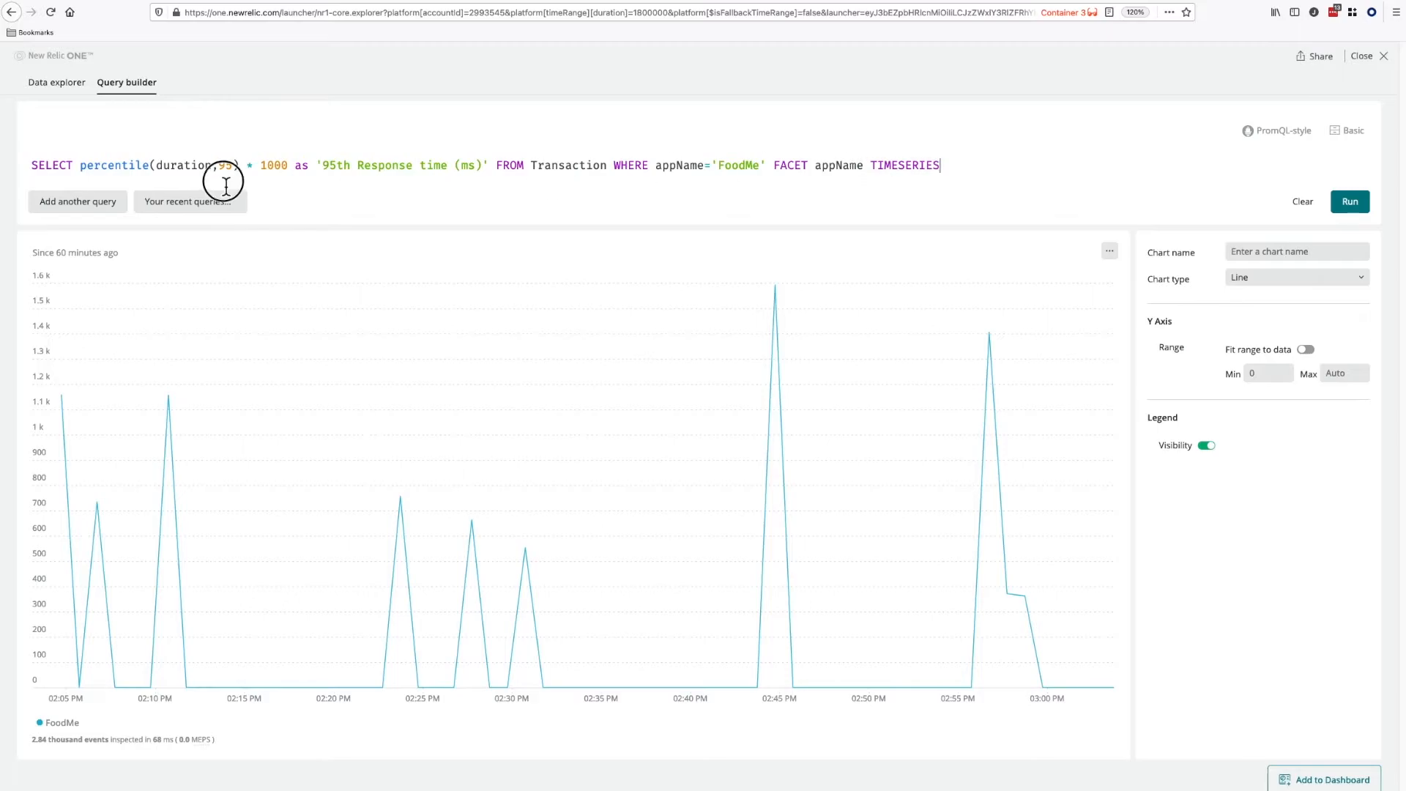
mouse_move(491, 142)
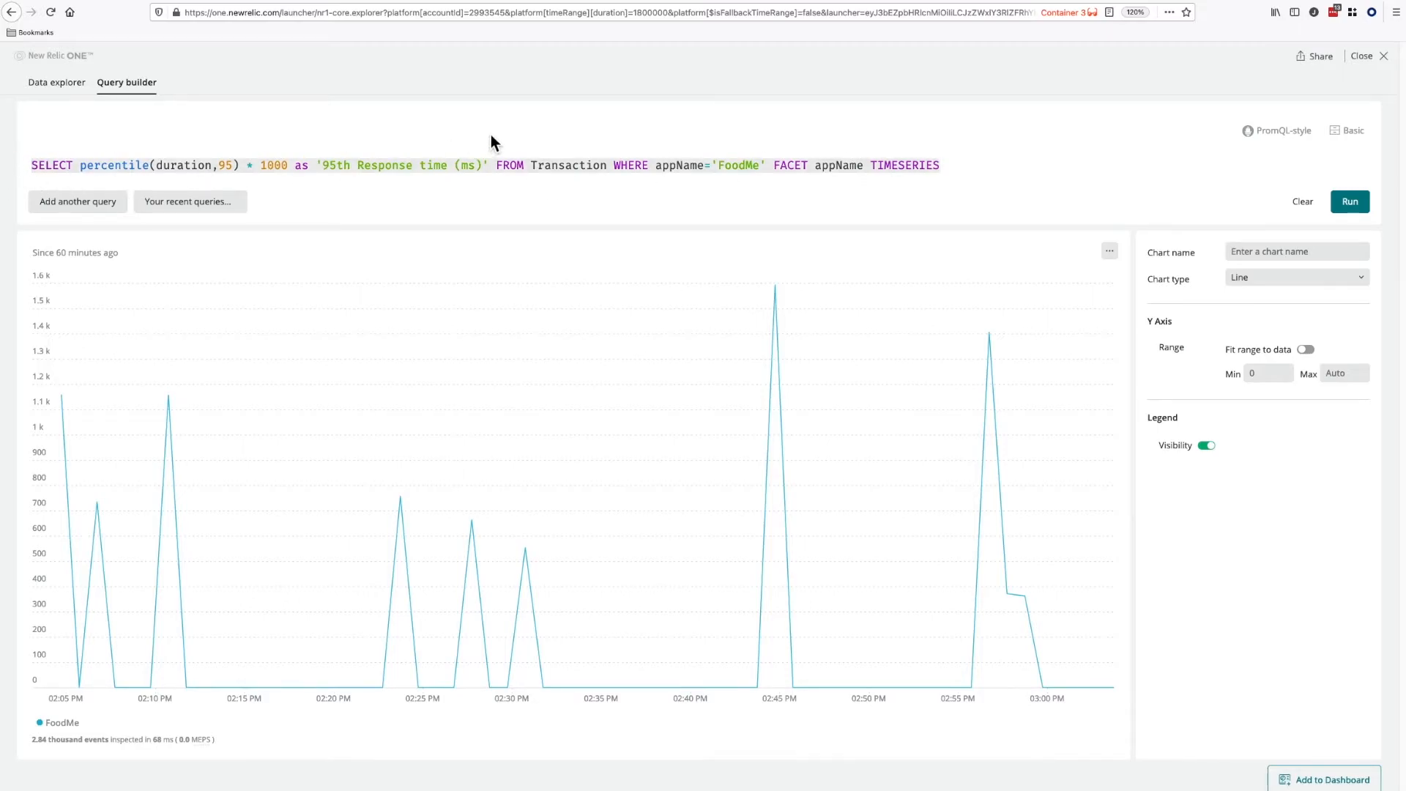
mouse_move(407, 3)
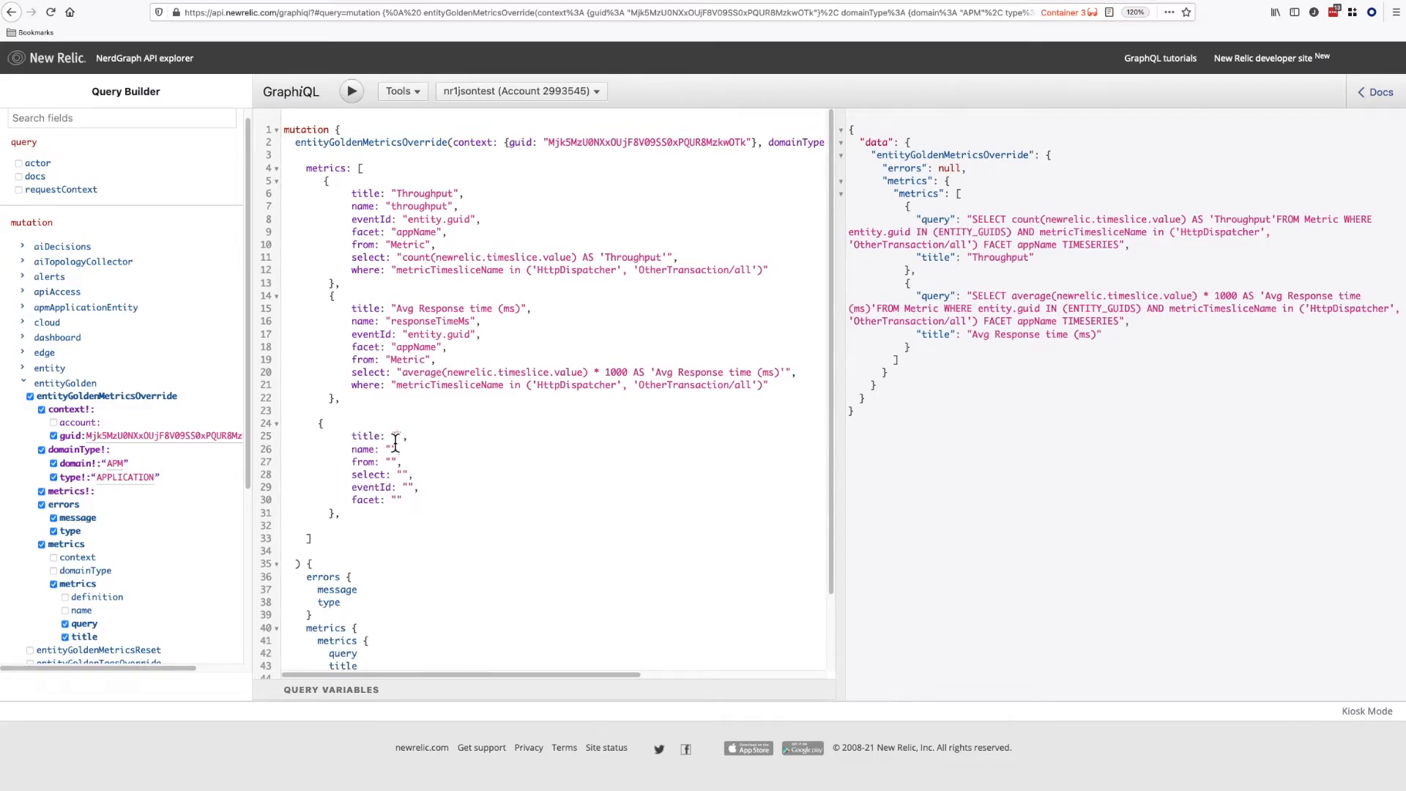
Step: Fill the third metric: title 95pc Response Time, name responseTimeMs95, percentile(duration,95) * 1000 select from Transaction
type("95pc Response Time")
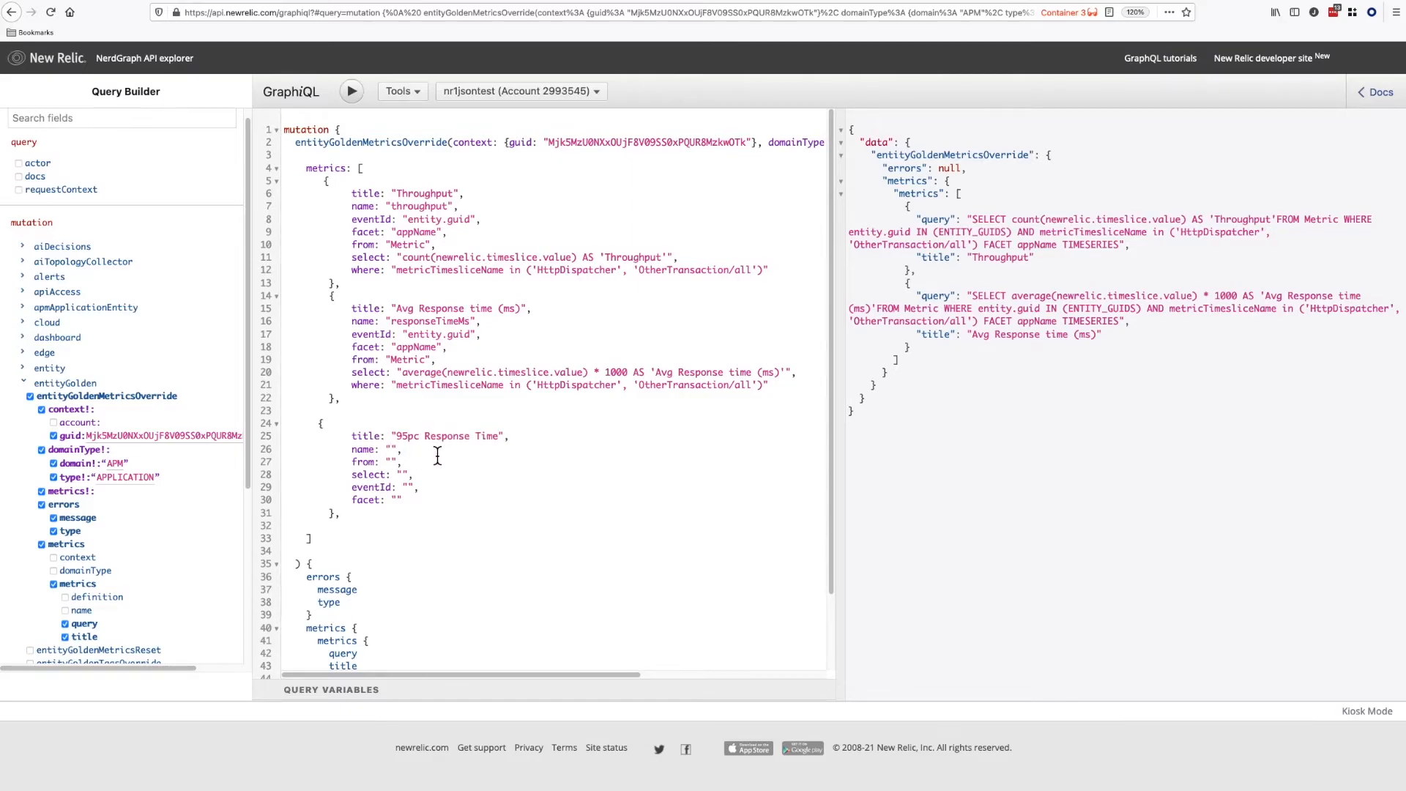
type("responseTimeMs9")
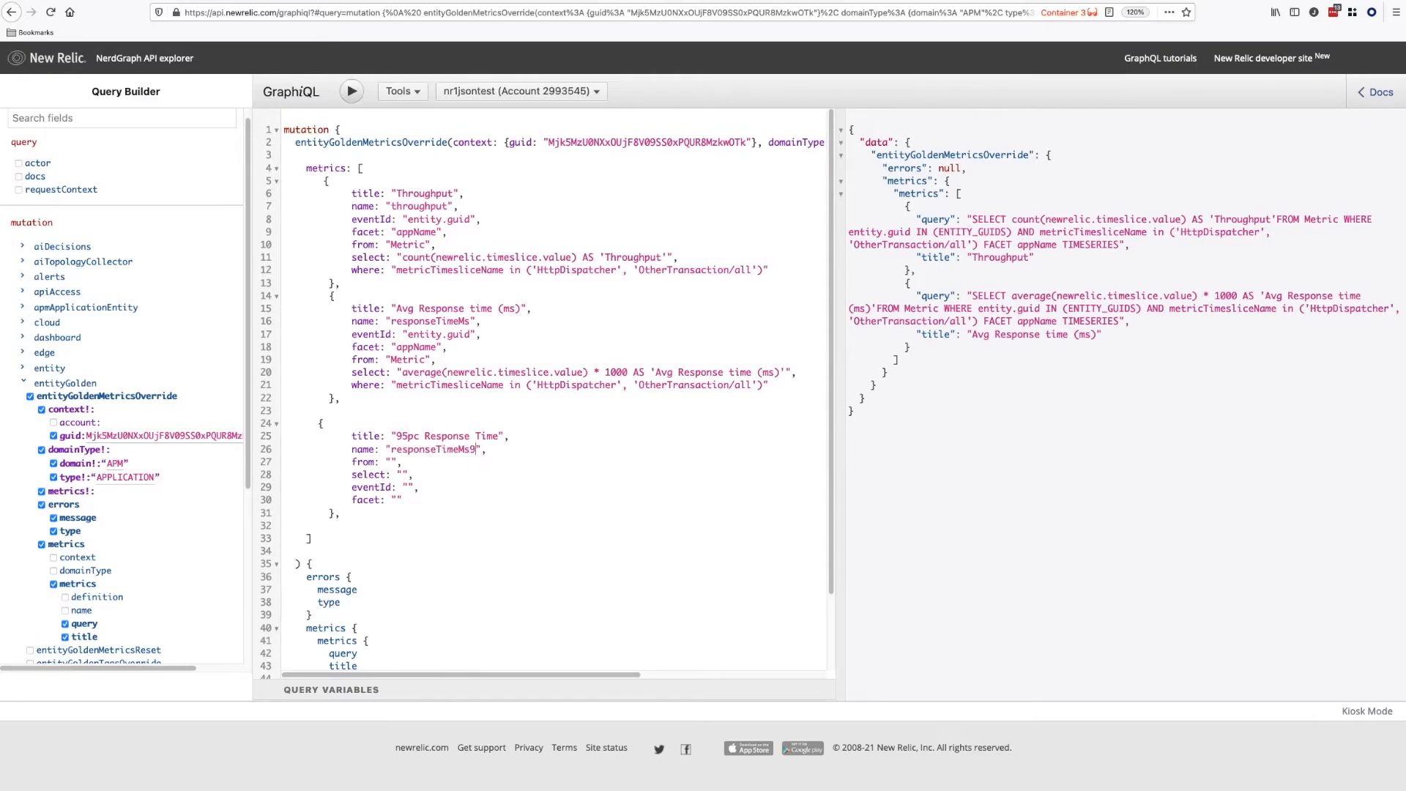
type("5")
left_click(410, 461)
type("Transaction")
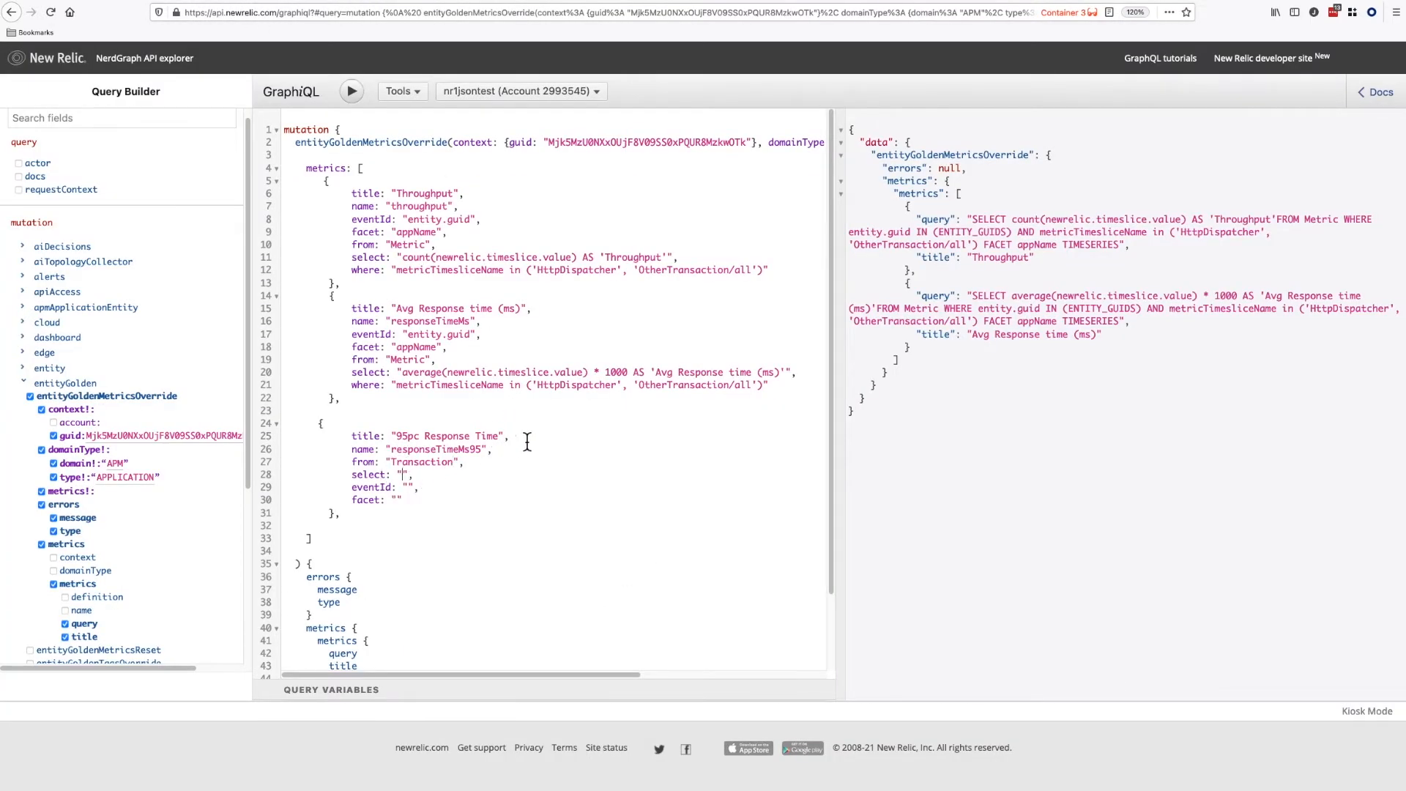
type("percentile(duration,95) * 1000 as '95th Response time (ms)'")
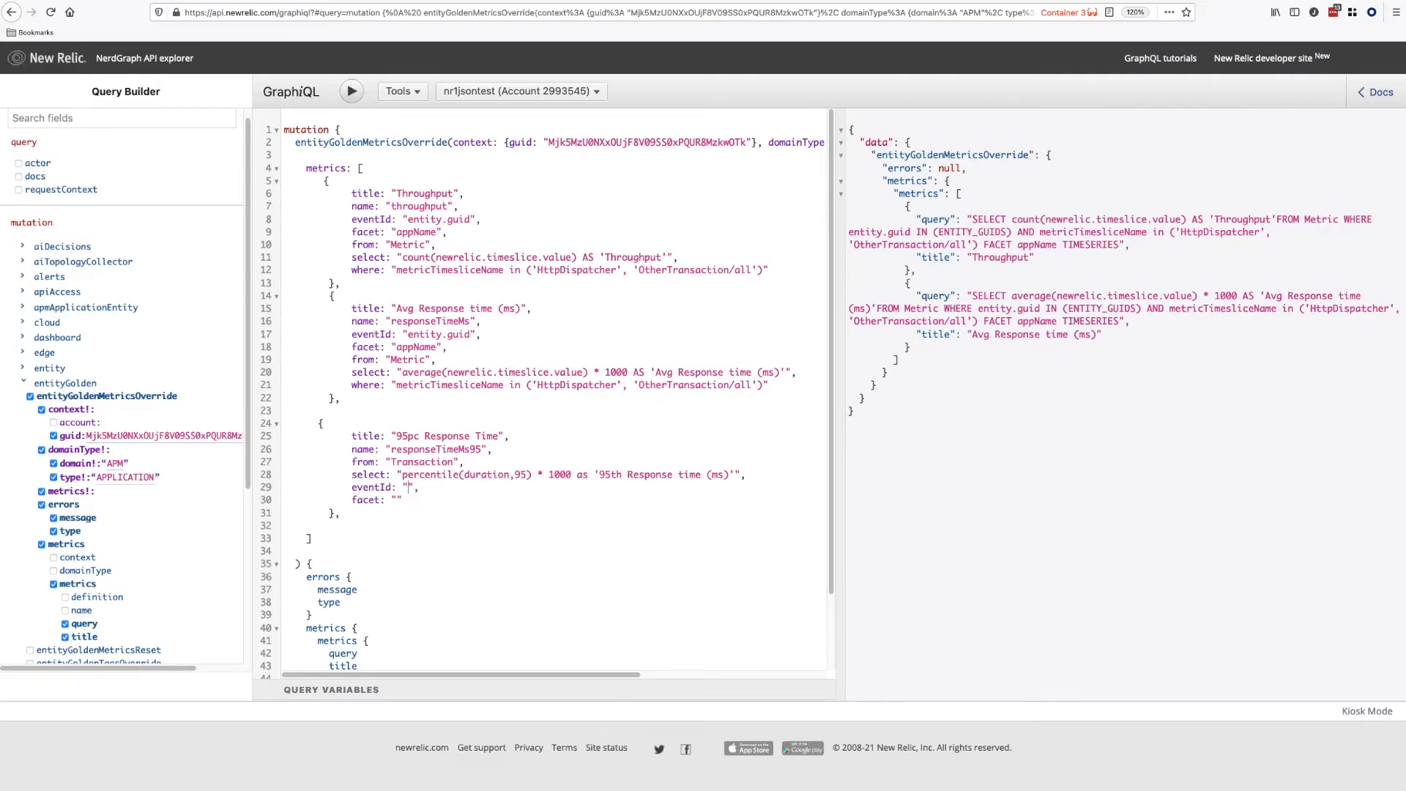
type("enti")
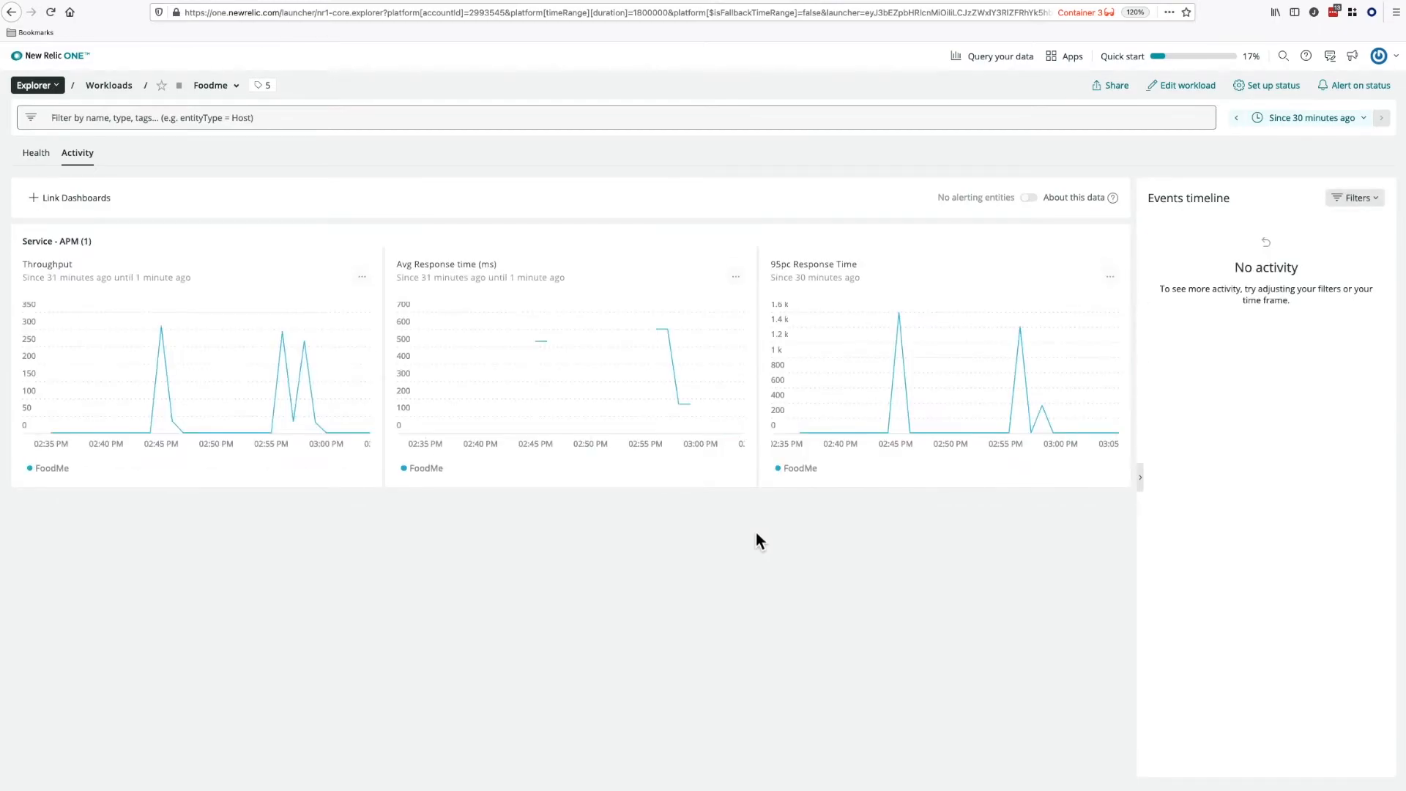
mouse_move(908, 393)
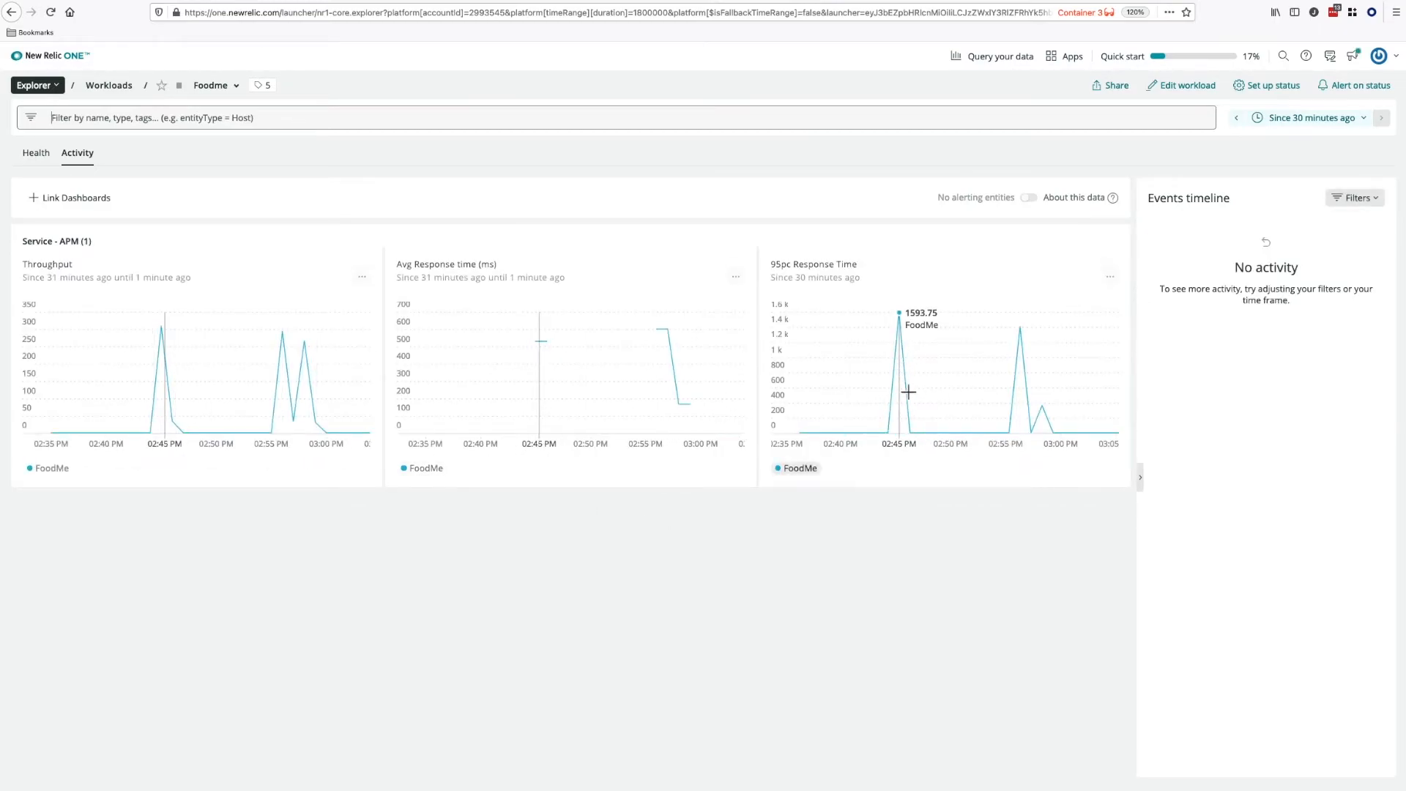
mouse_move(931, 124)
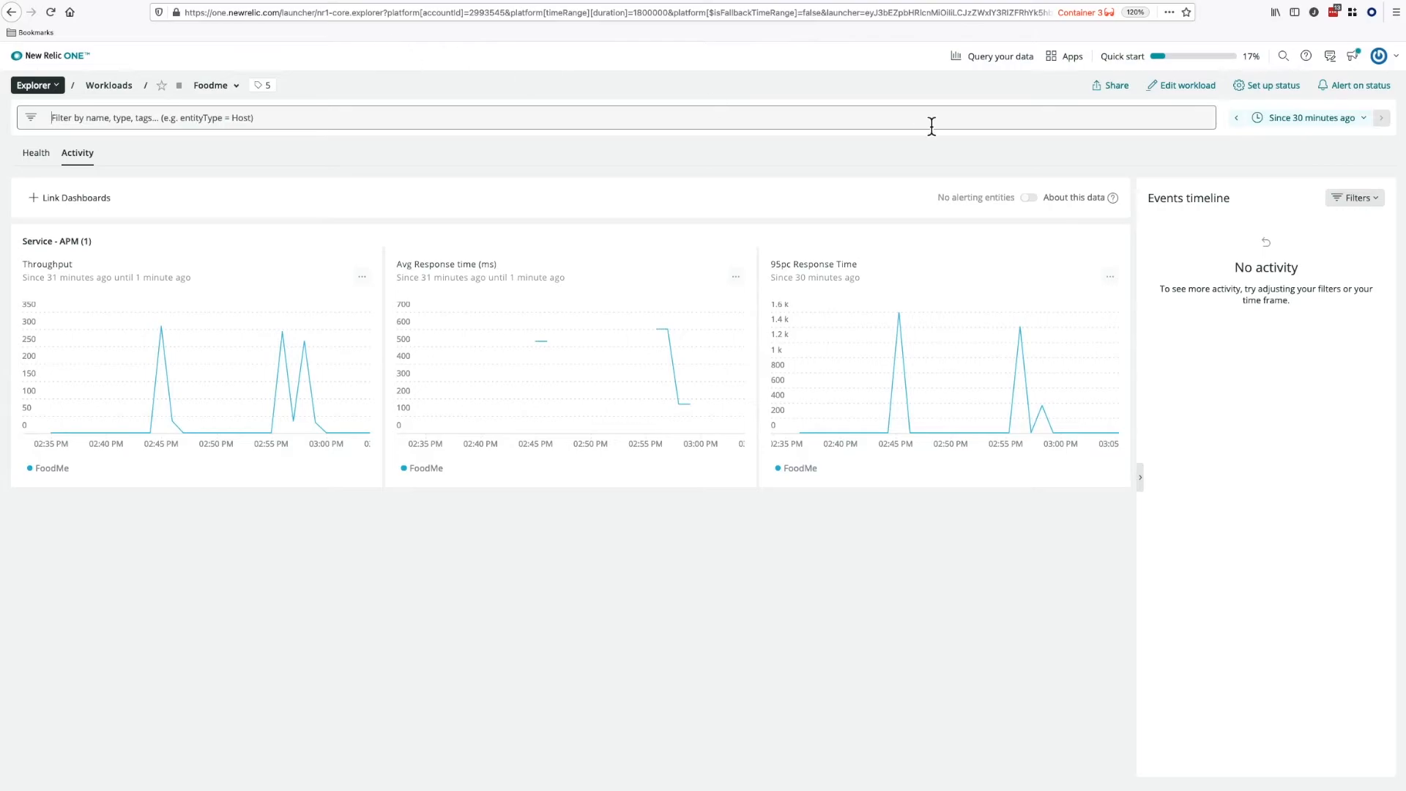
Step: Refresh the Foodme Activity view to confirm the third 95pc Response Time chart
left_click(999, 56)
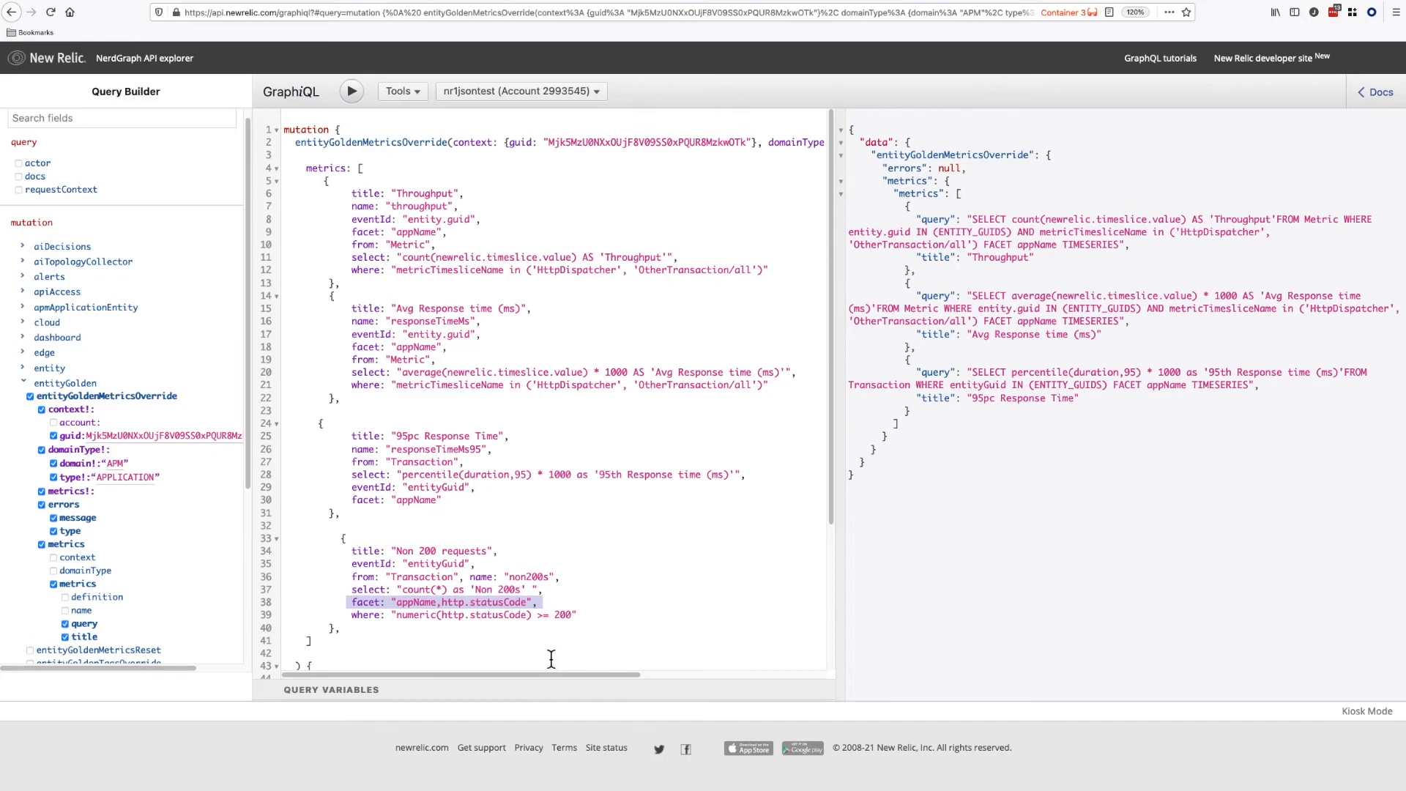
Step: Run the override with a fourth Non 200 requests metric filtered on numeric(http.statusCode) >= 200
left_click(571, 614)
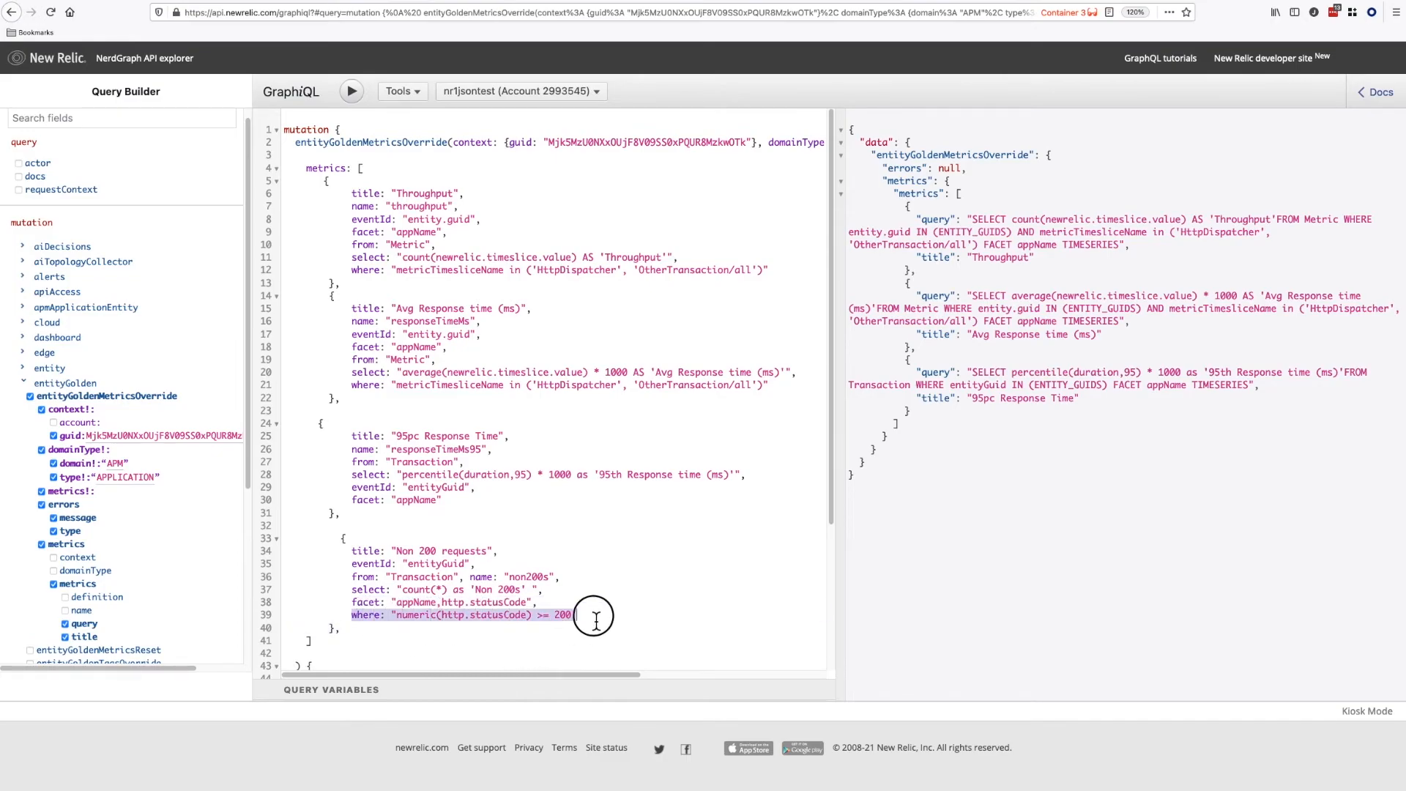
mouse_move(350, 91)
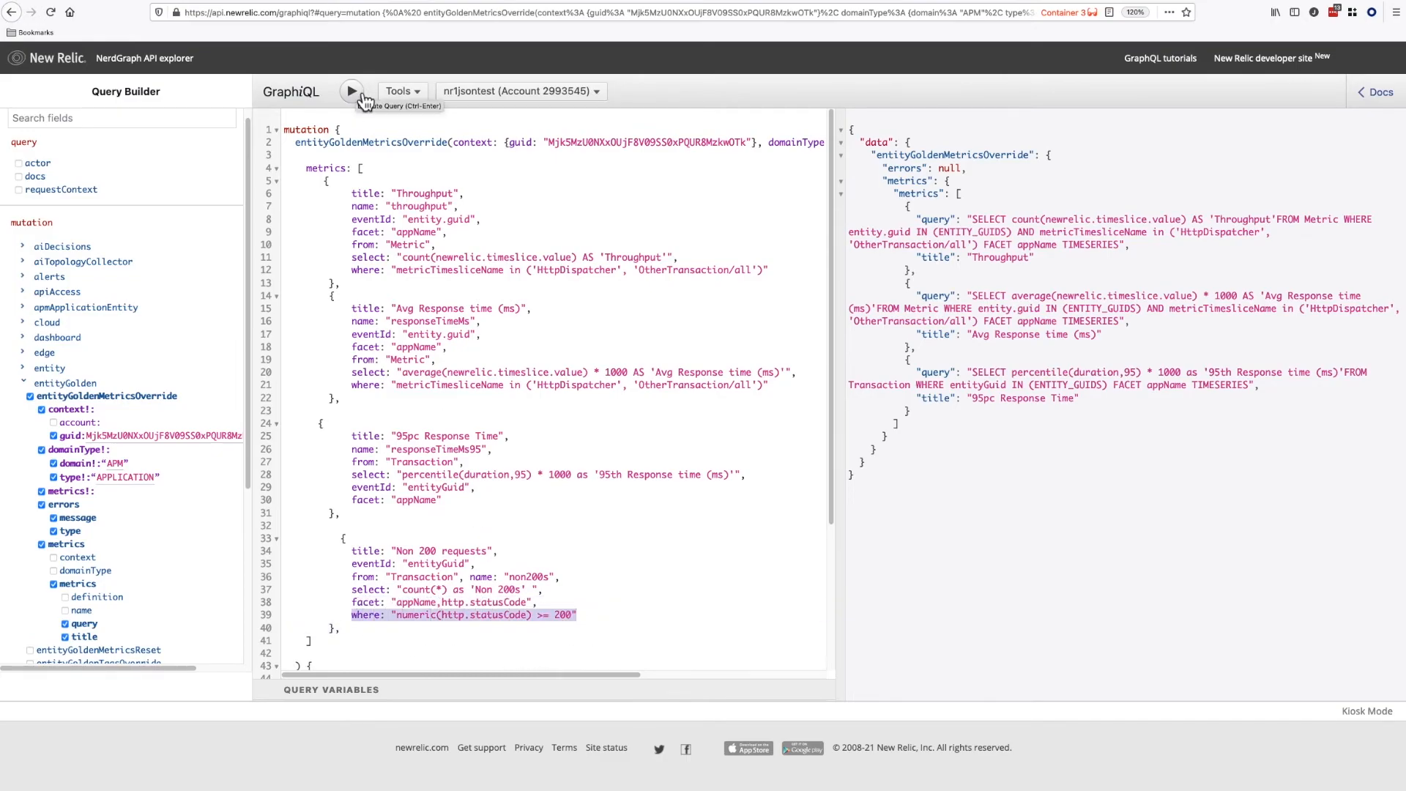
left_click(350, 91)
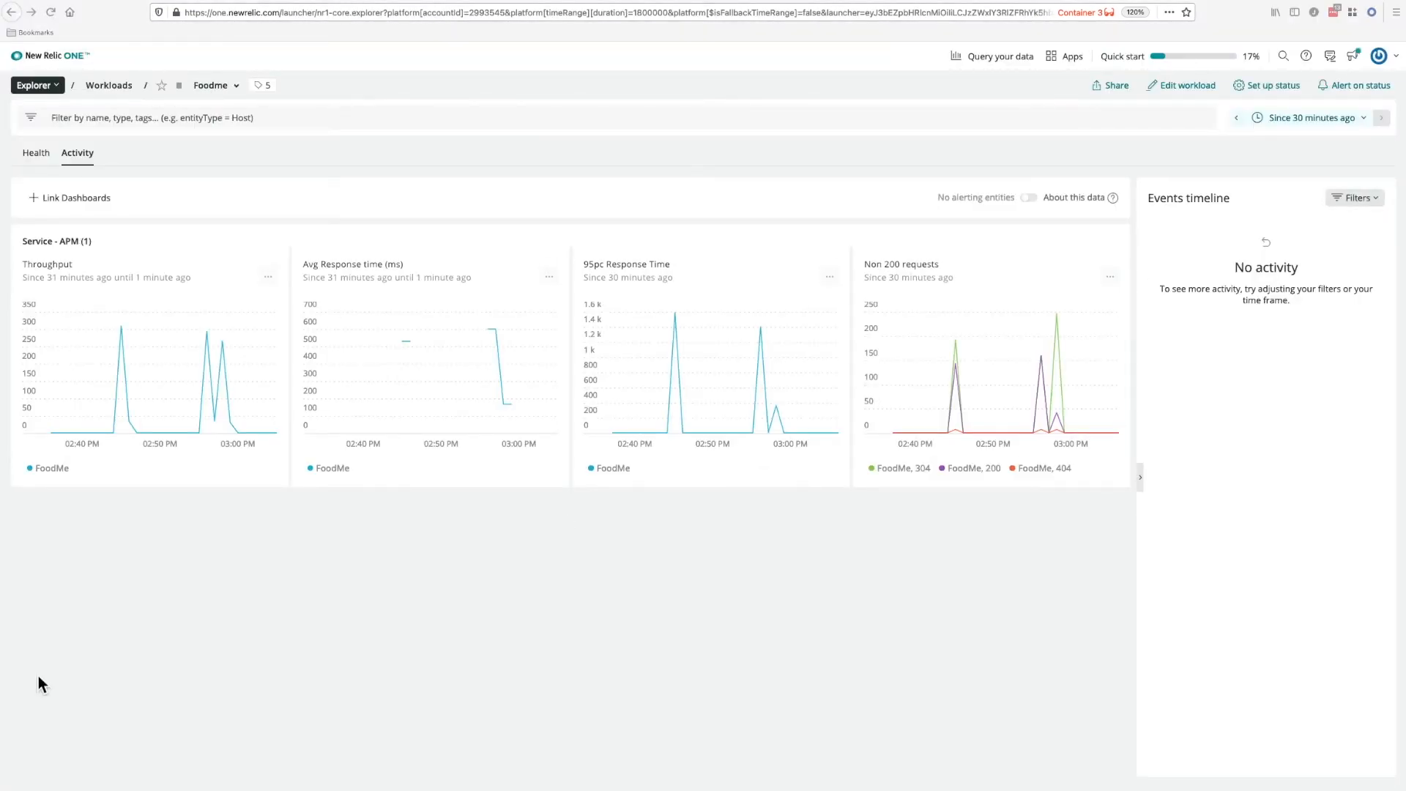
mouse_move(655, 567)
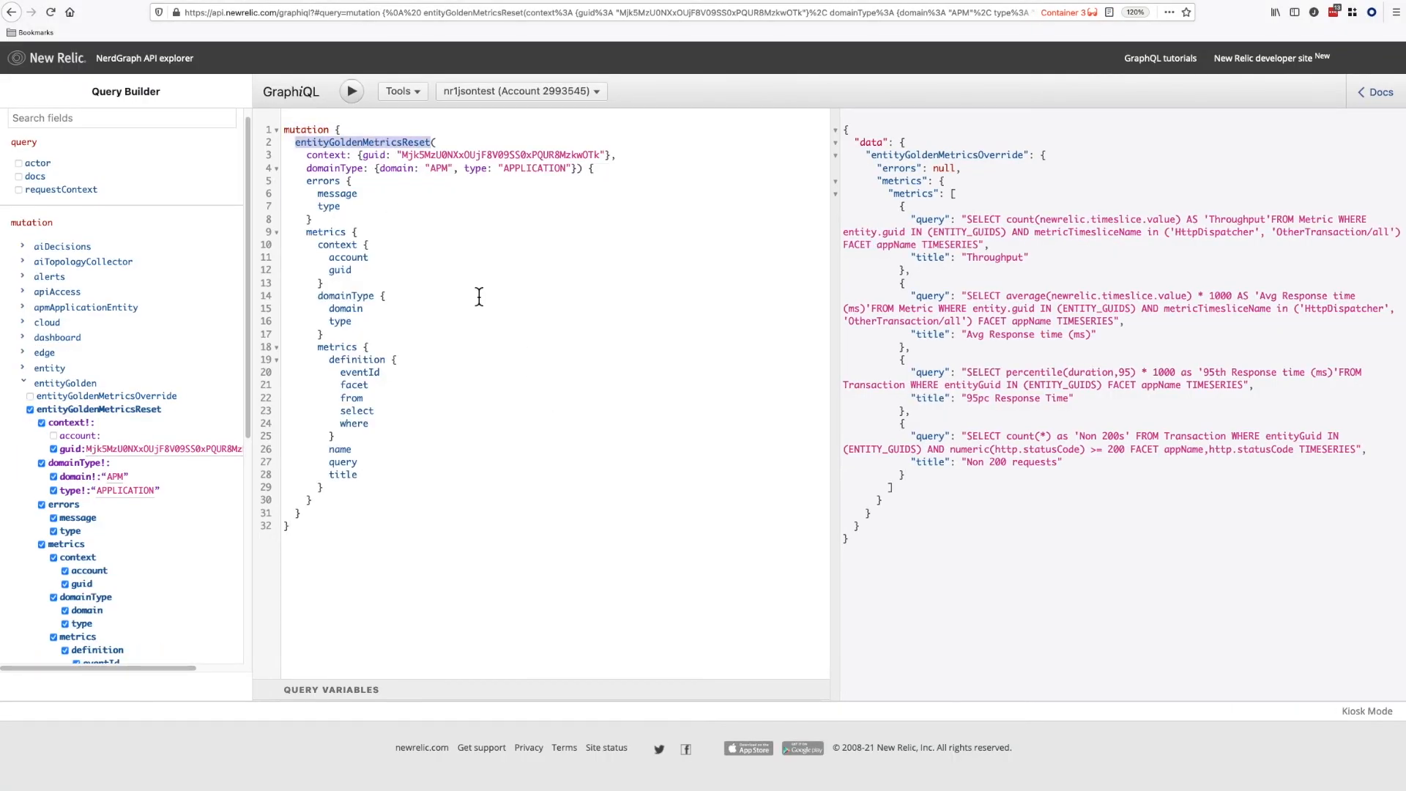
Step: Run the entityGoldenMetricsReset mutation to restore the APM application's default golden metrics
left_click(350, 91)
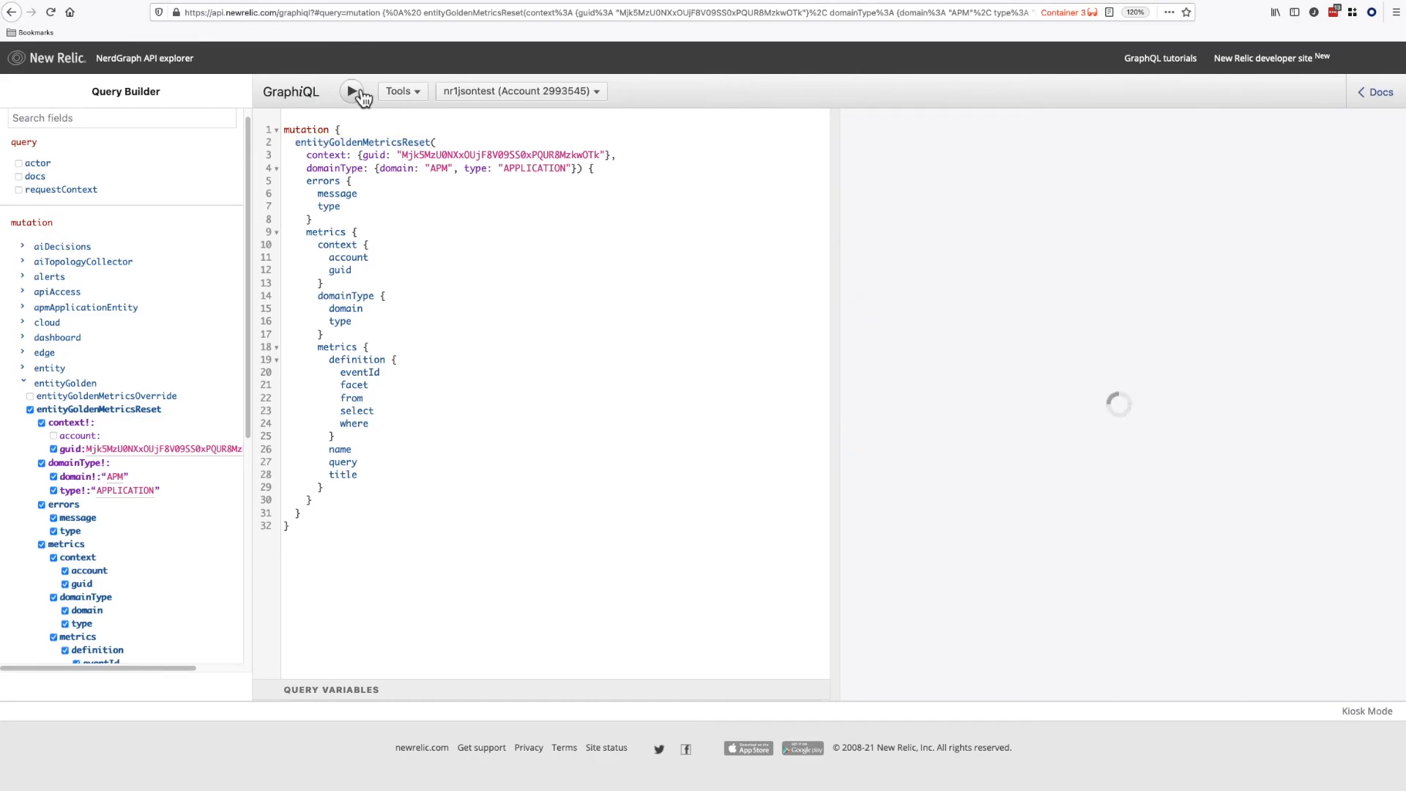
left_click(350, 91)
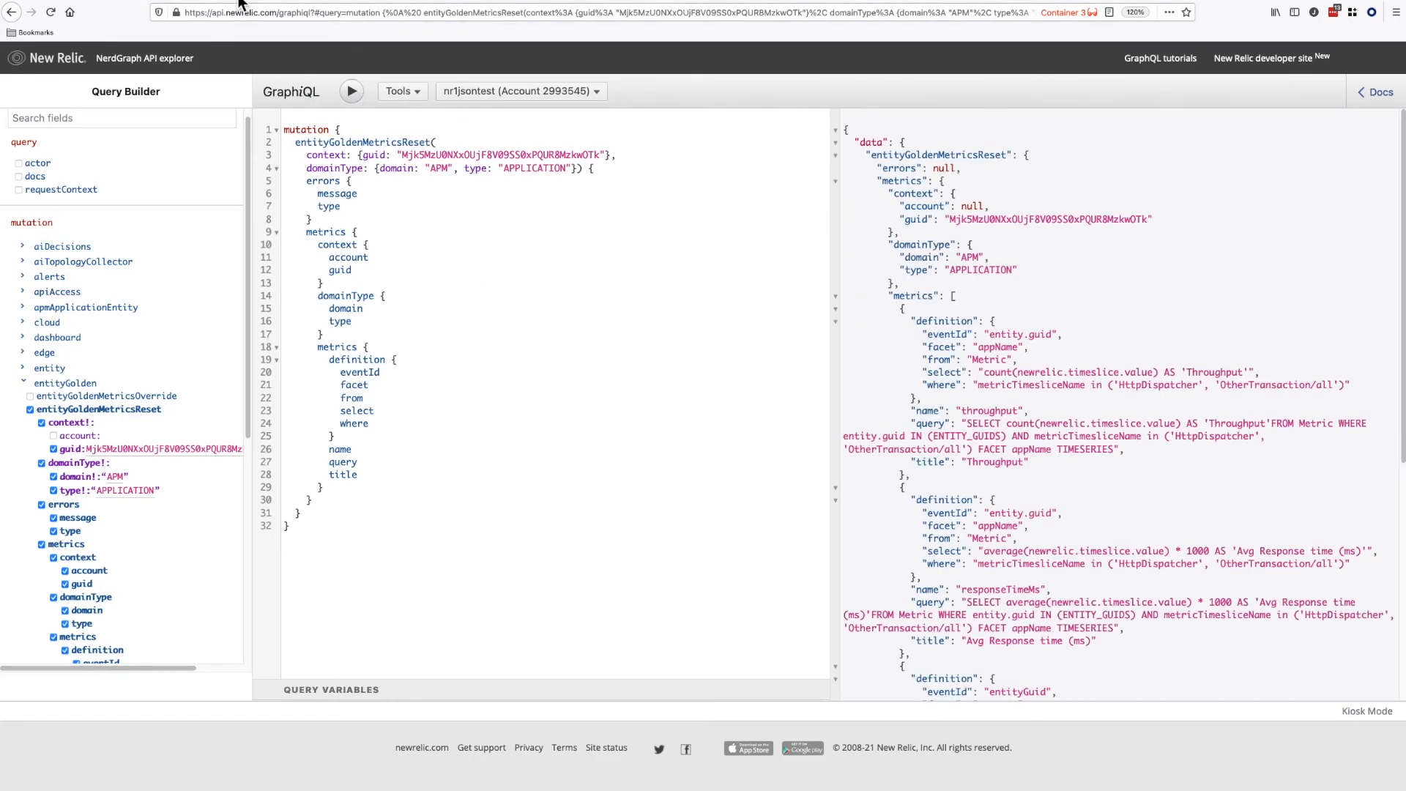